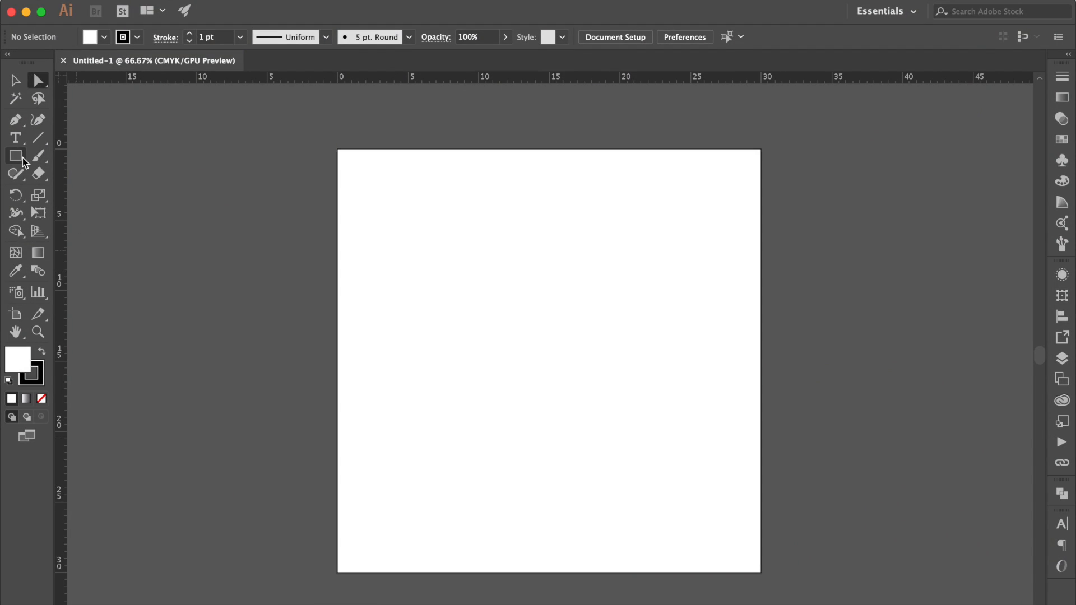
Draw a rectangle from the artboard's top-left to bottom-right corner, covering it fully.
click(15, 156)
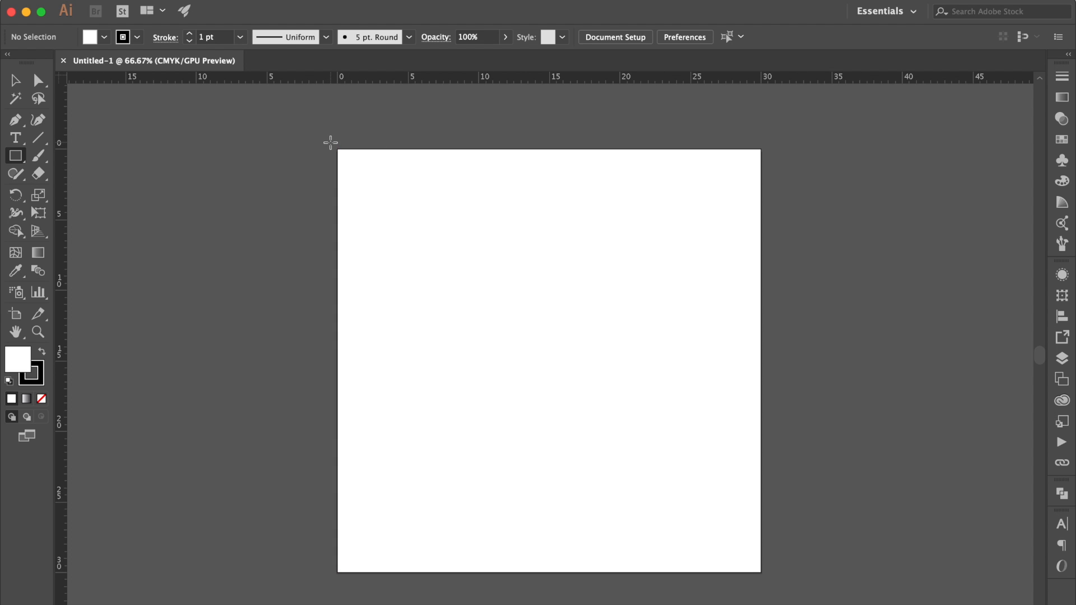
drag(331, 142, 767, 581)
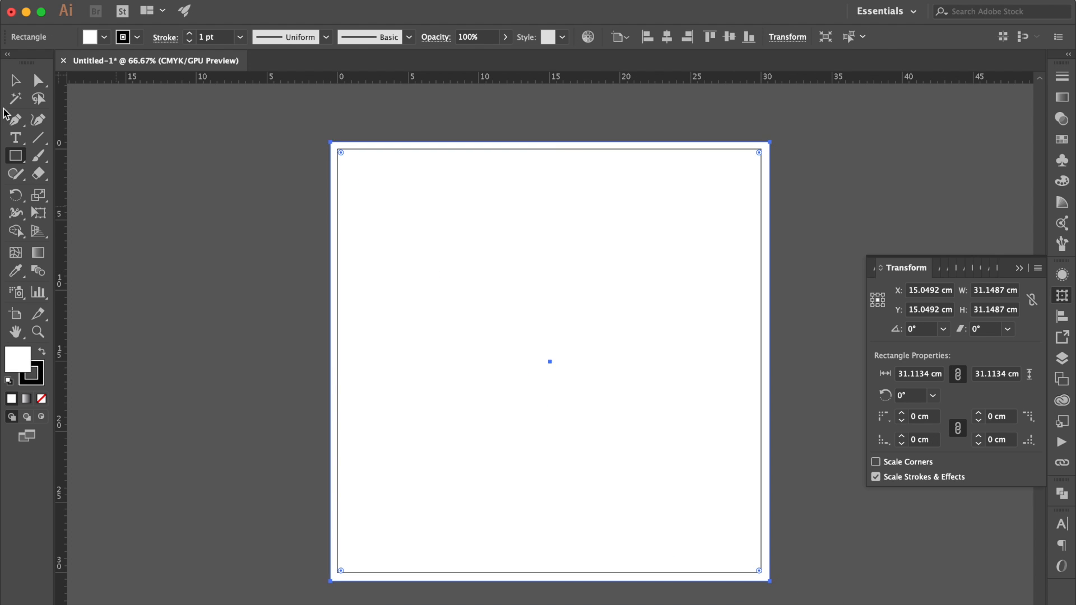
mouse_move(15, 252)
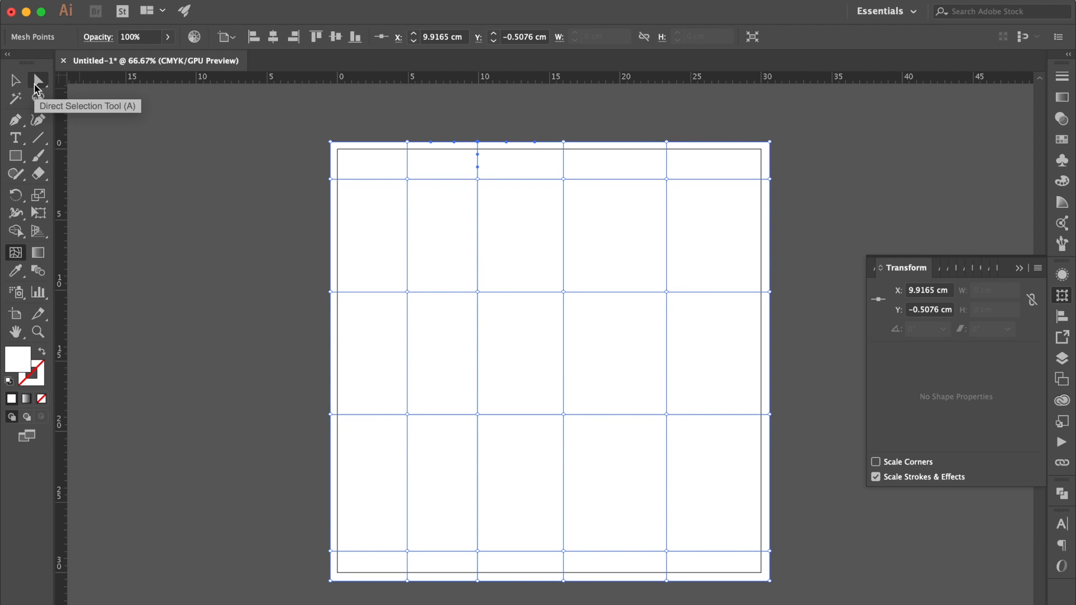
mouse_move(38, 86)
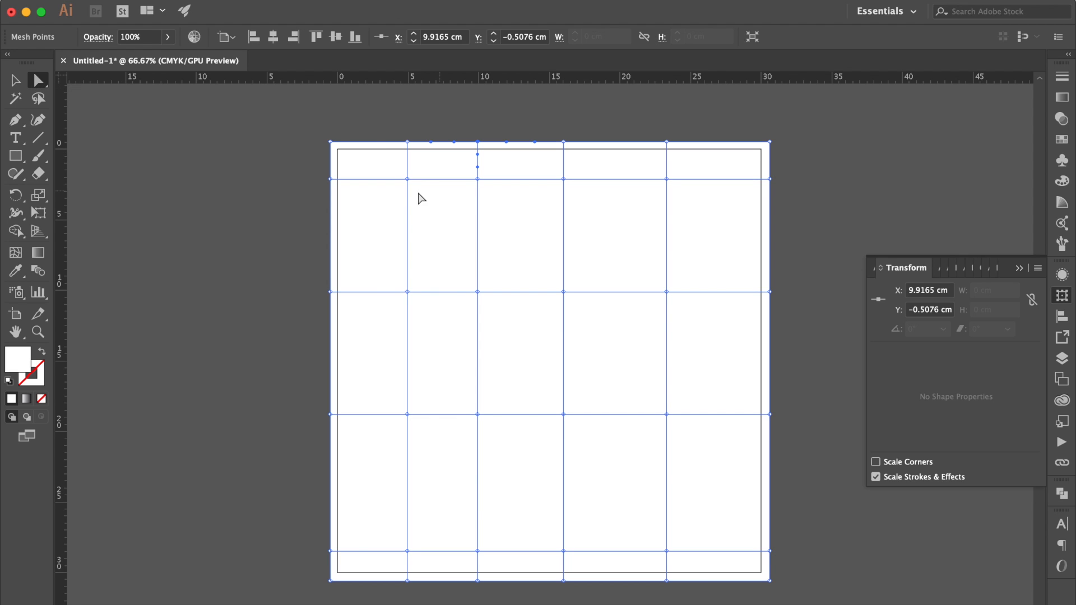
mouse_move(408, 295)
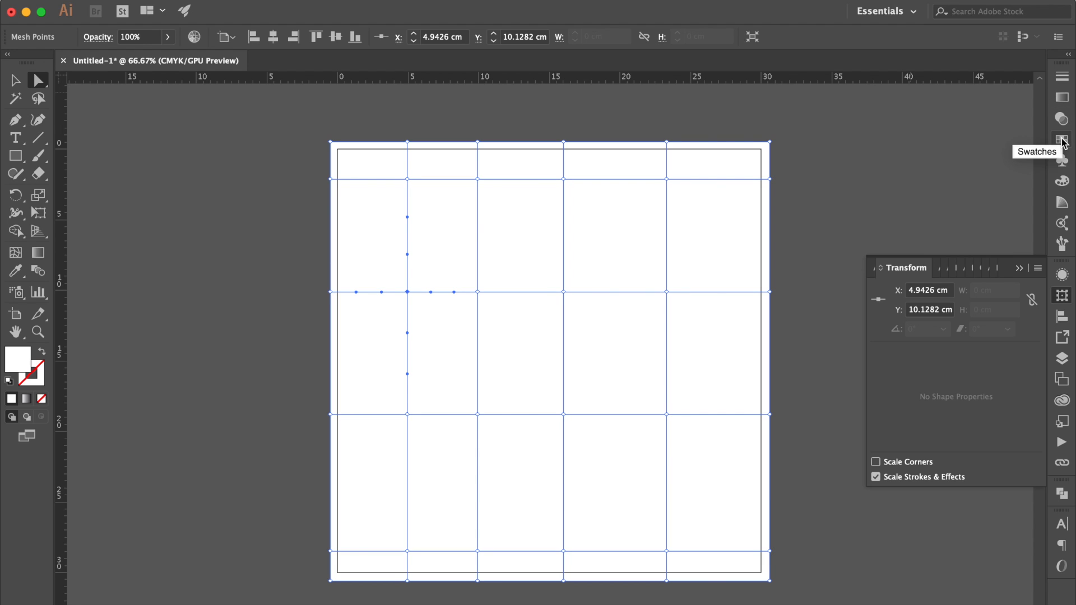
Colour middle-row mesh points green and orange-red from the swatch collection.
click(1061, 141)
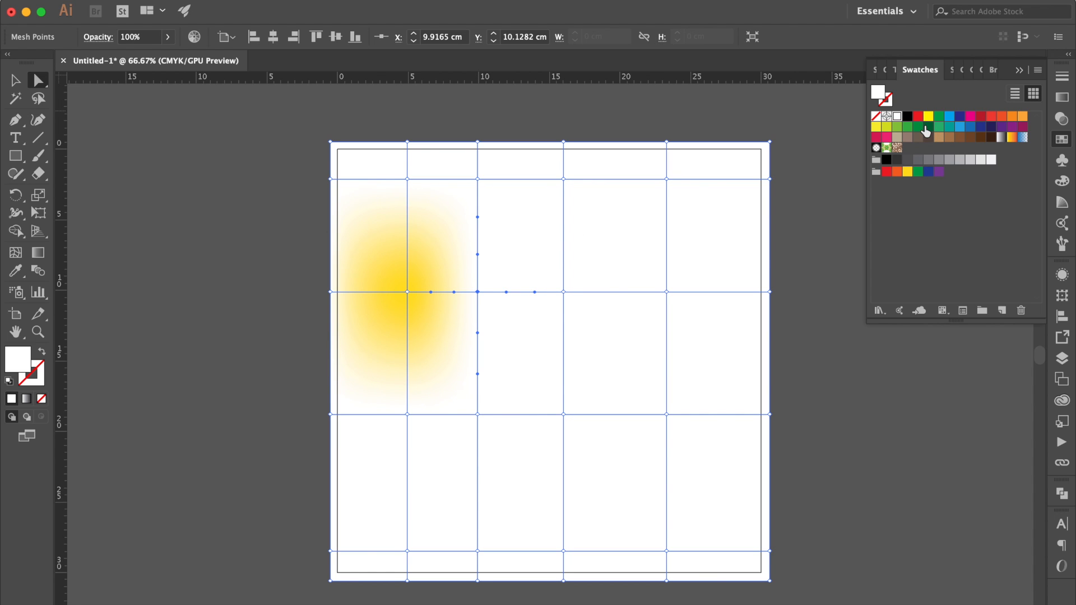
click(960, 127)
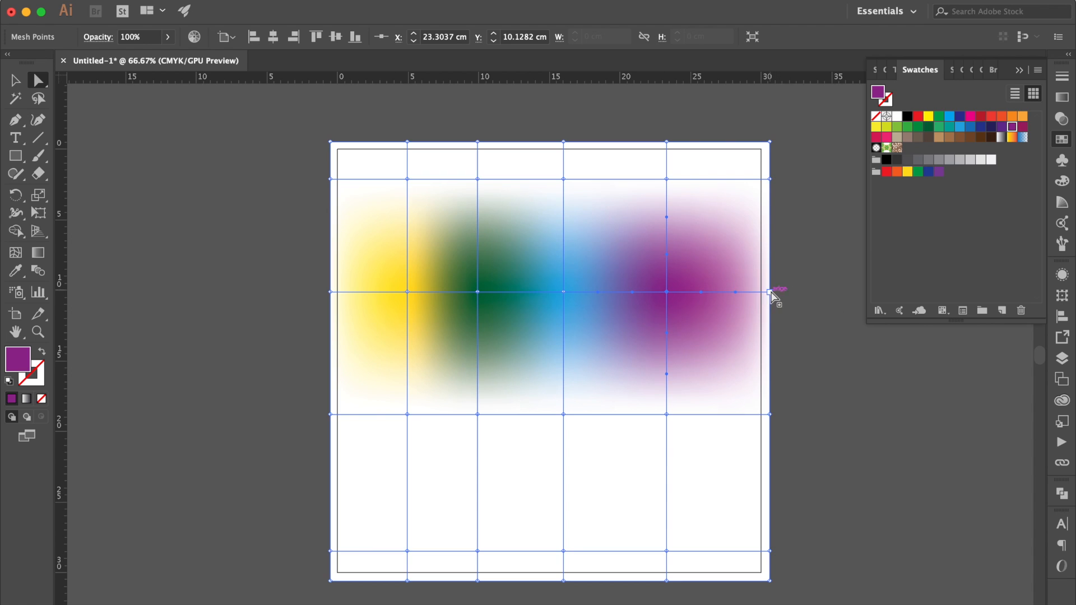
click(896, 171)
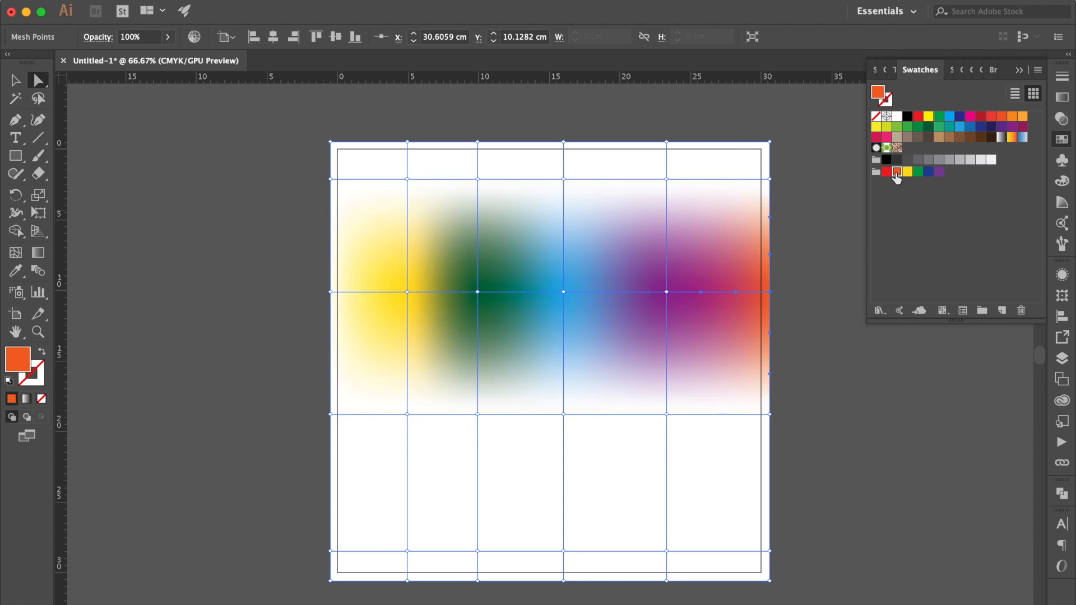
Select a lower-row mesh point and adjust its colour mix with the sliders.
click(897, 159)
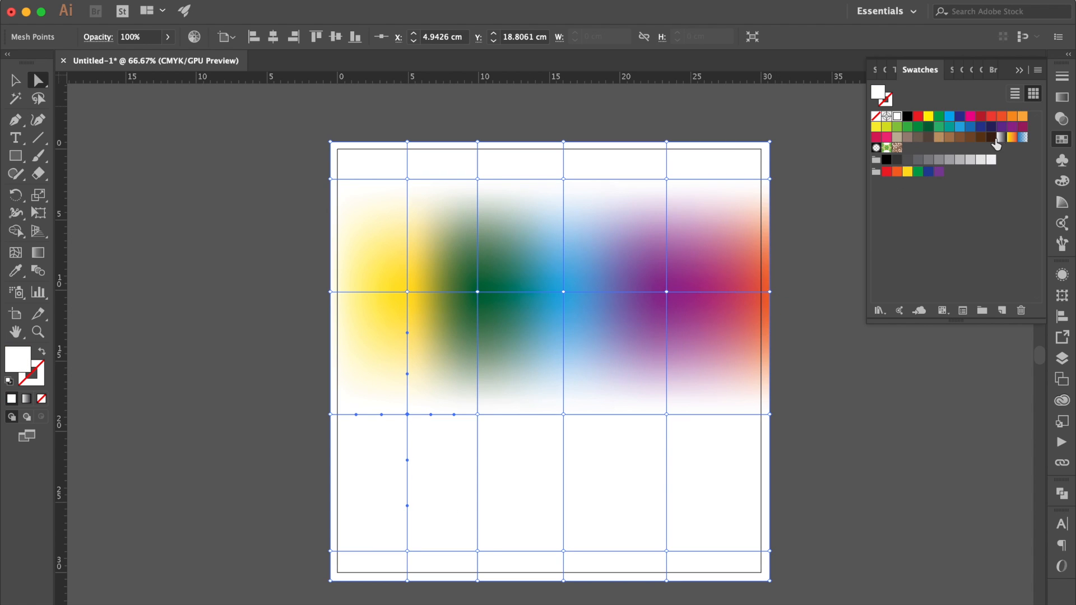
click(944, 70)
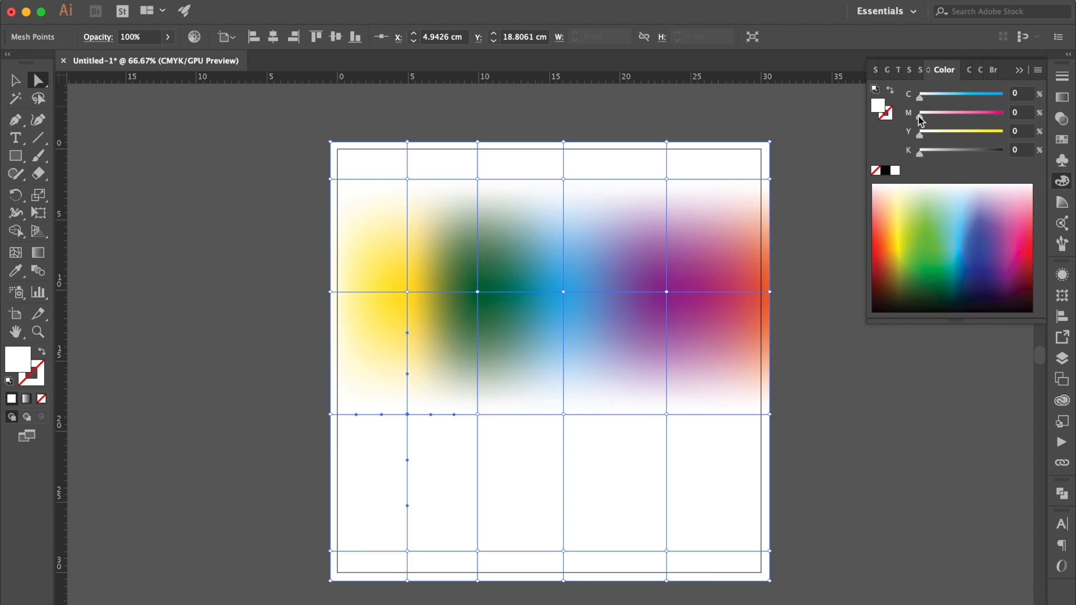
drag(919, 115, 942, 116)
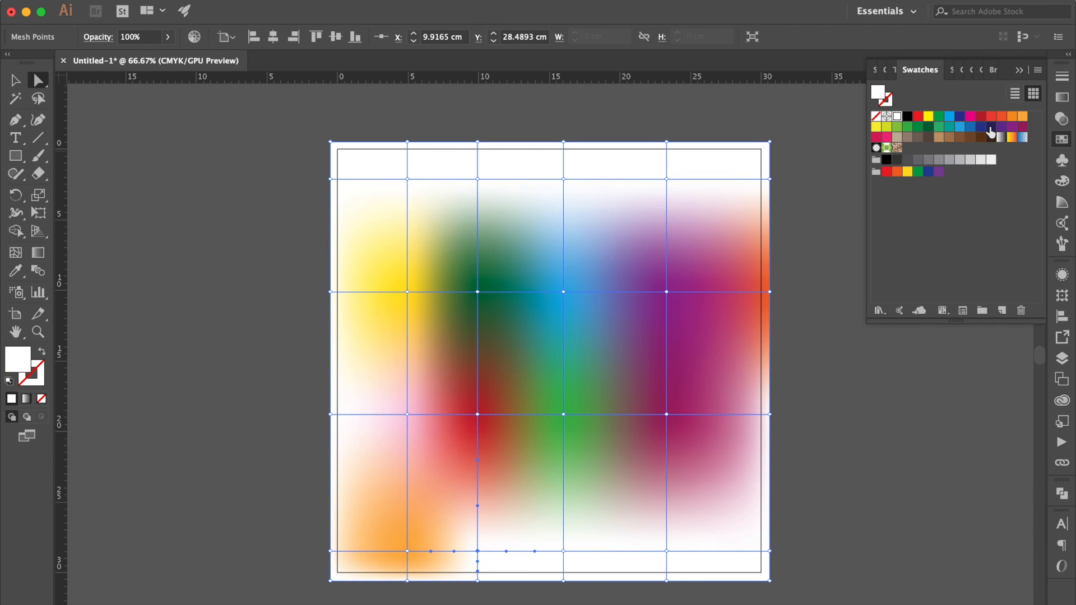
Colour remaining points: orange on the edge, pale peach on top, yellow on the bottom row.
click(1011, 117)
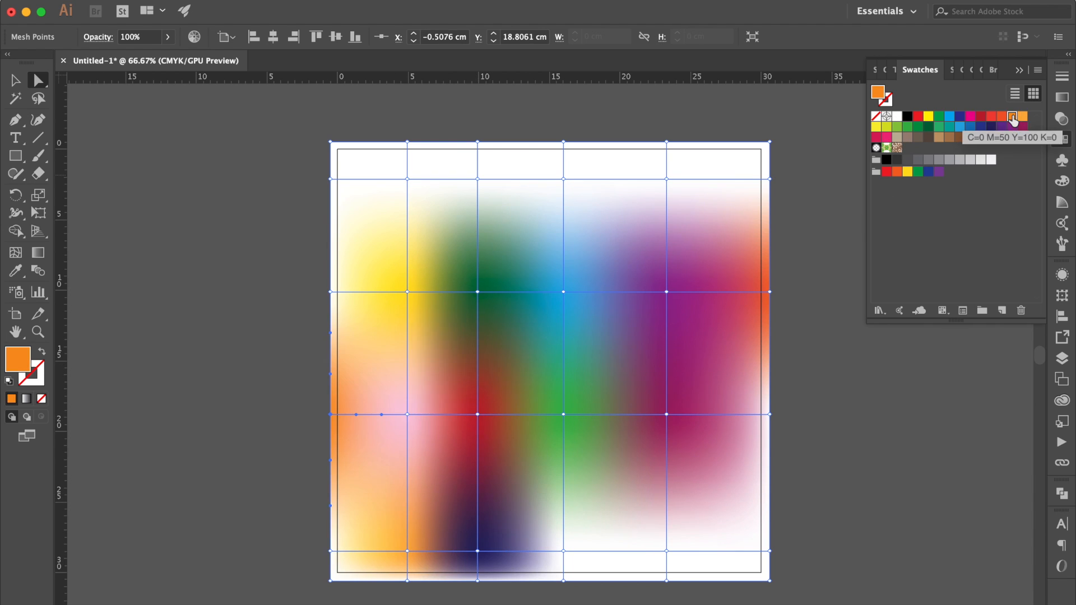
click(916, 115)
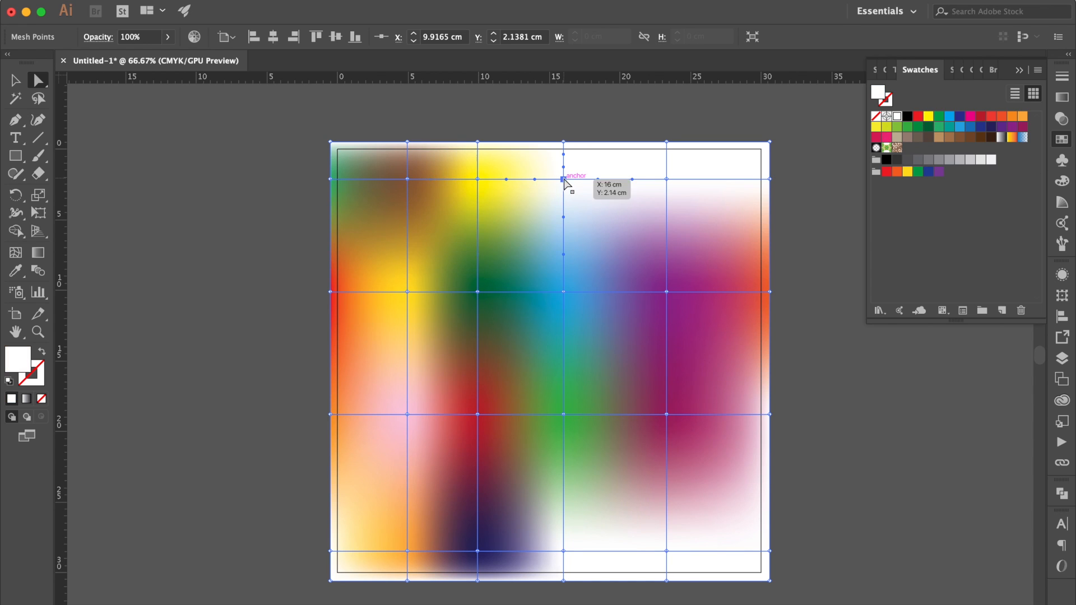
click(943, 69)
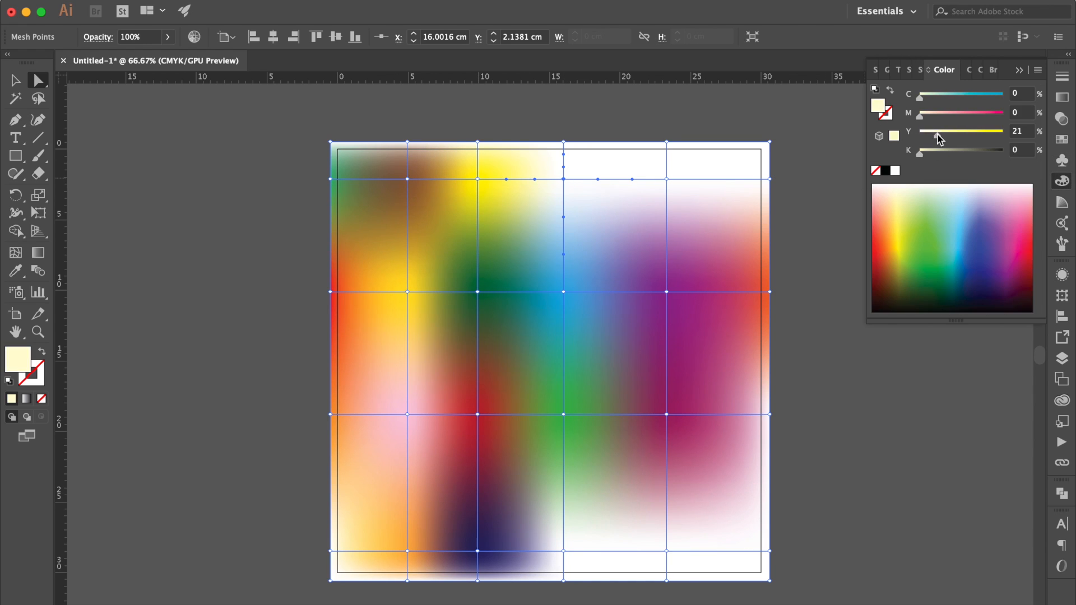
drag(940, 131, 954, 131)
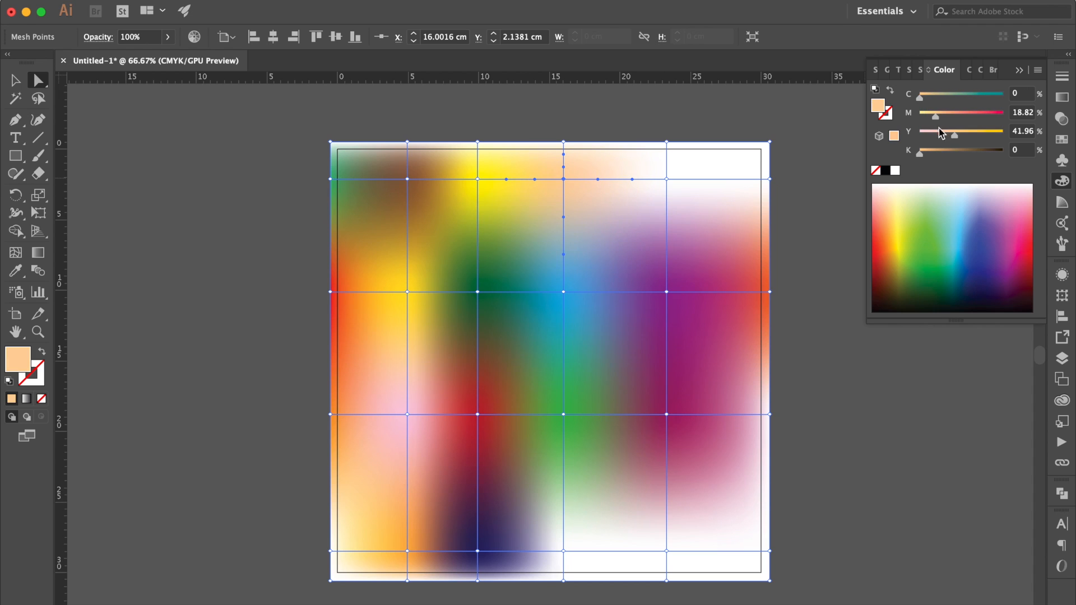
drag(936, 116, 939, 117)
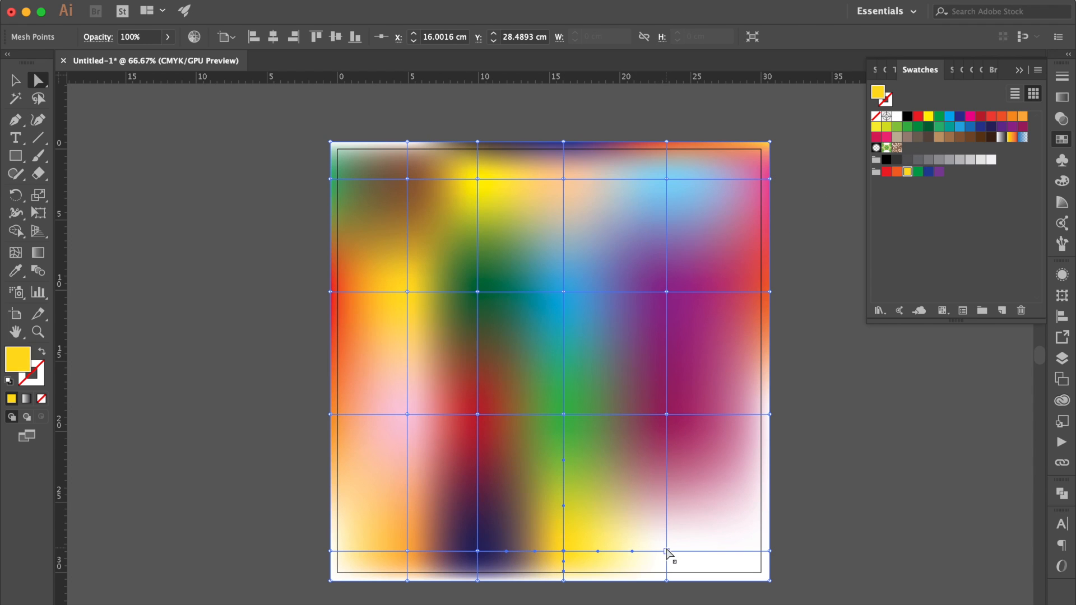
click(896, 172)
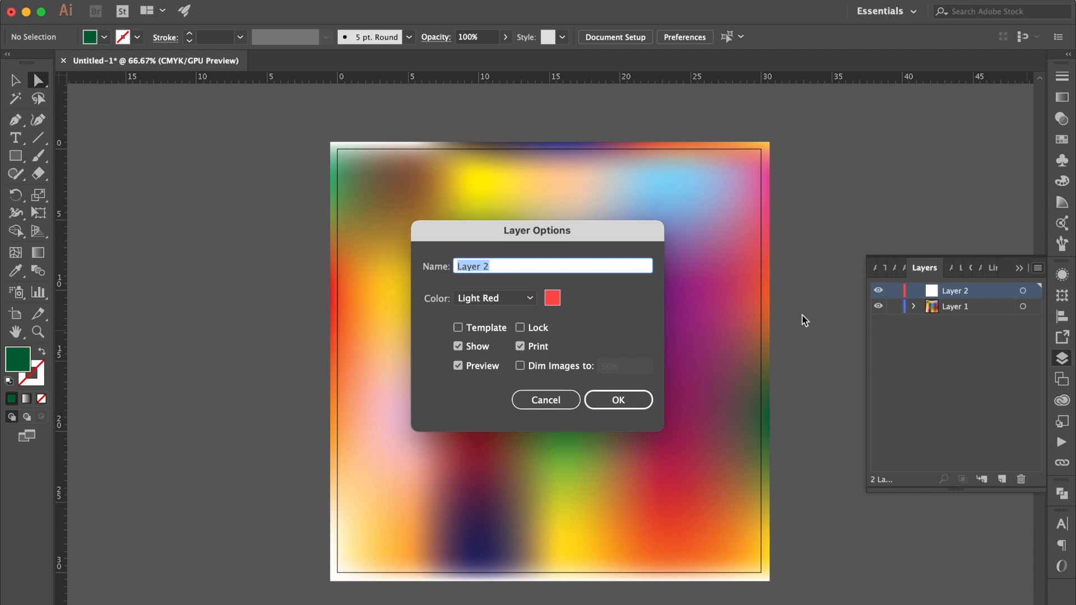
Confirm the new layer and draw a thin black strip across the top of the artboard.
click(616, 400)
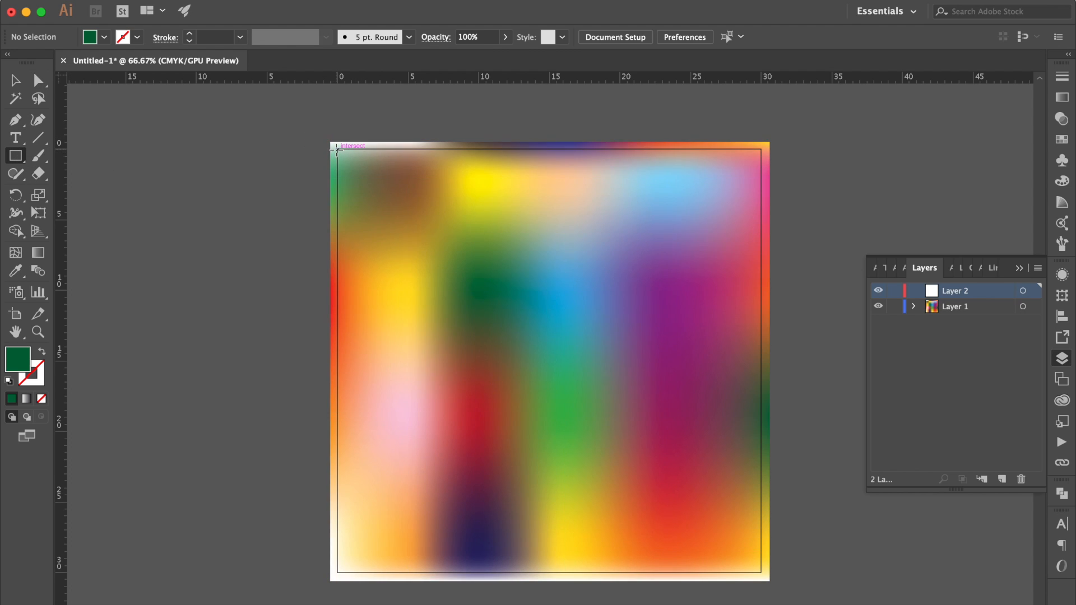
drag(334, 152, 549, 164)
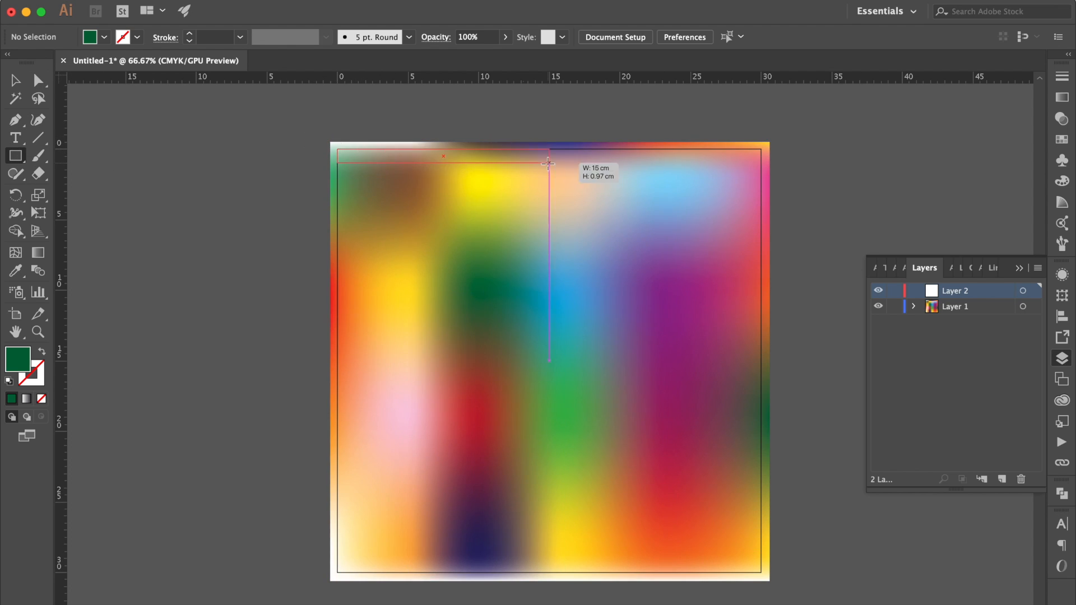
drag(549, 164, 763, 157)
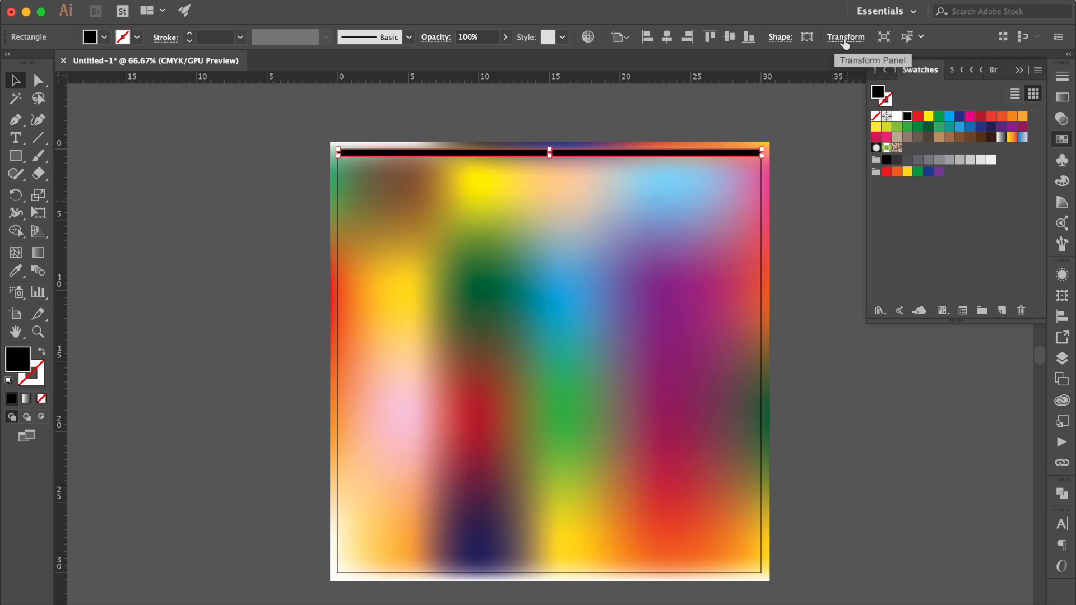
Set the strip to 30 cm wide with a very thin height via Transform.
click(845, 35)
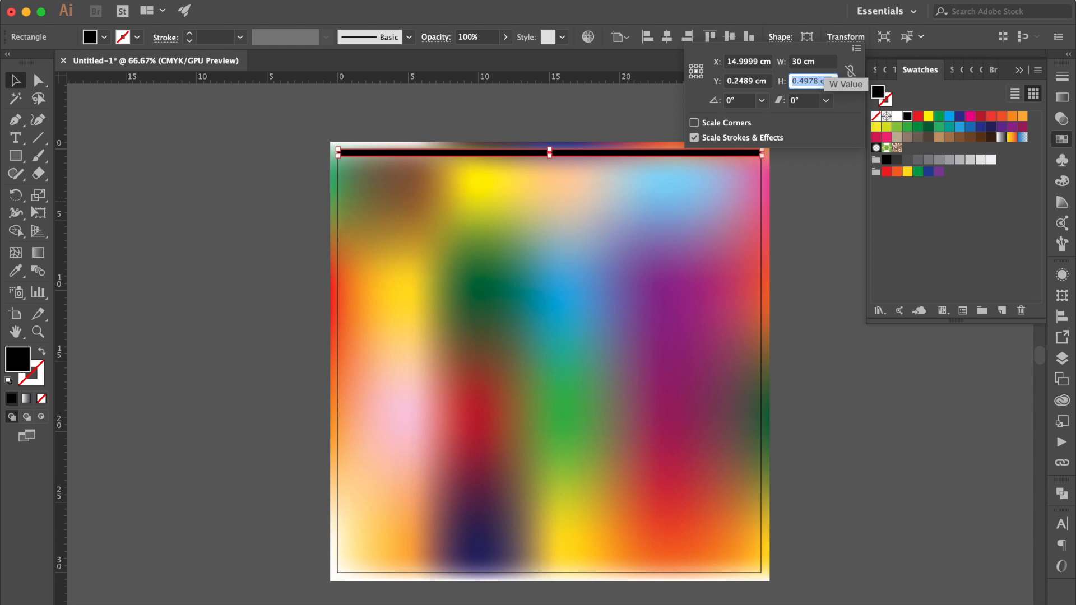
text(0.)
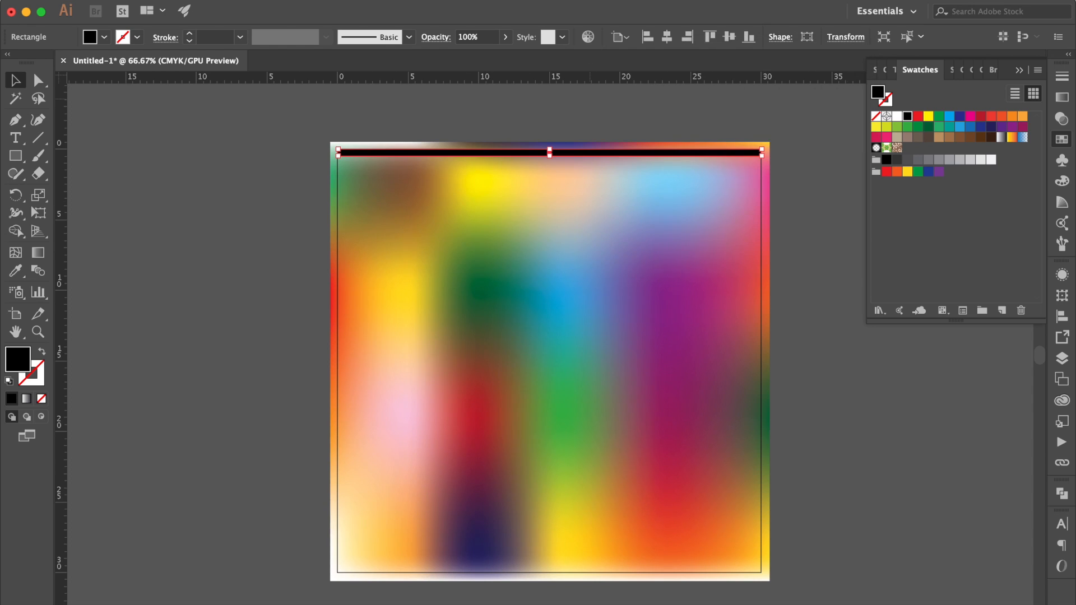
click(539, 15)
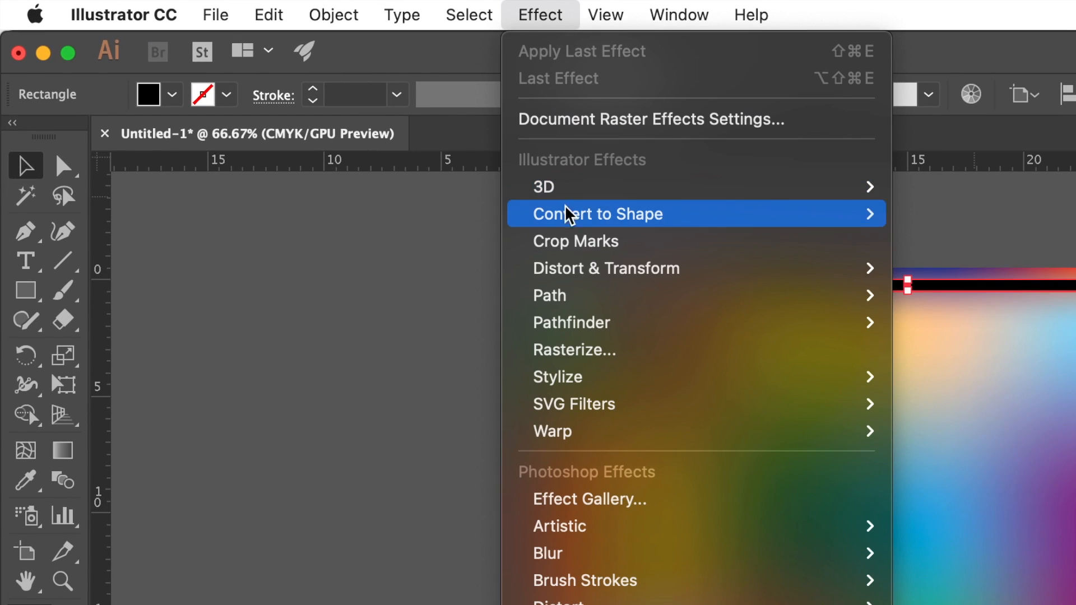
mouse_move(479, 201)
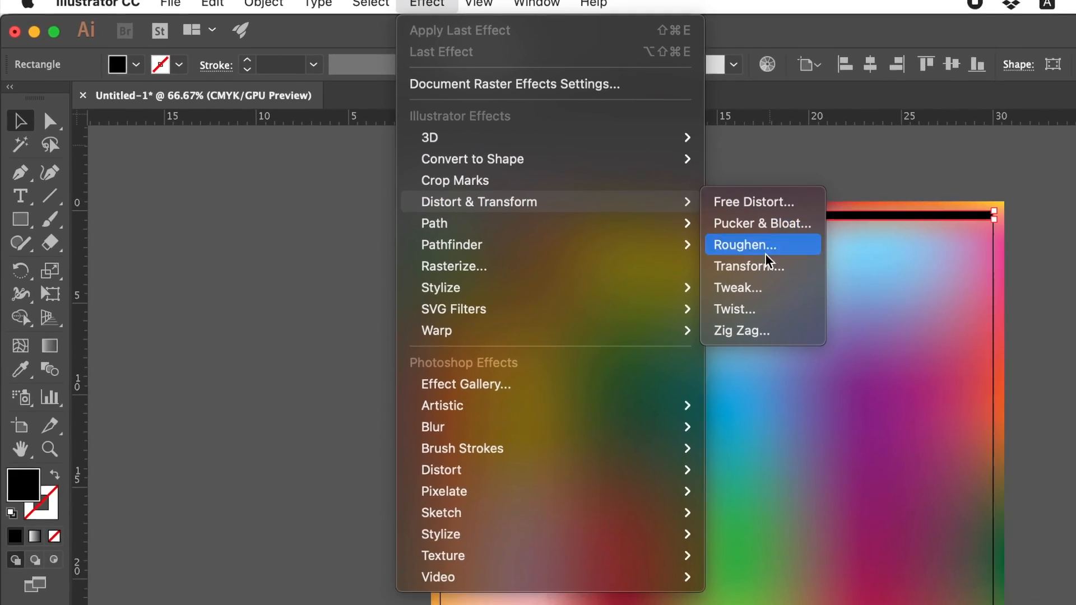
Apply a Transform effect moving 1 cm vertically with 30 copies, previewed, filling the artboard with stripes.
click(748, 267)
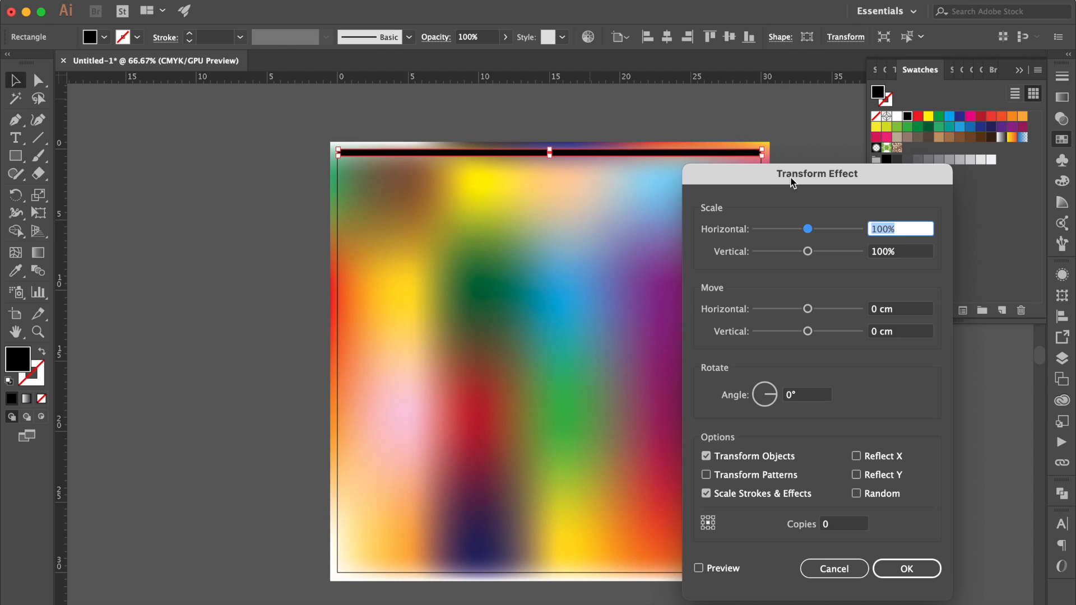
drag(815, 172, 860, 177)
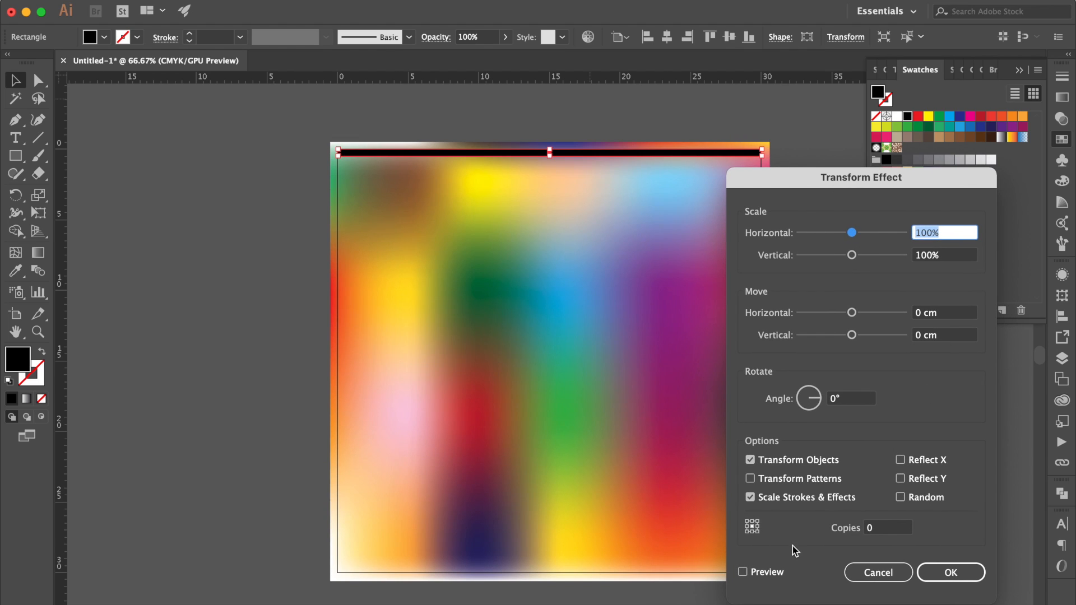
click(743, 571)
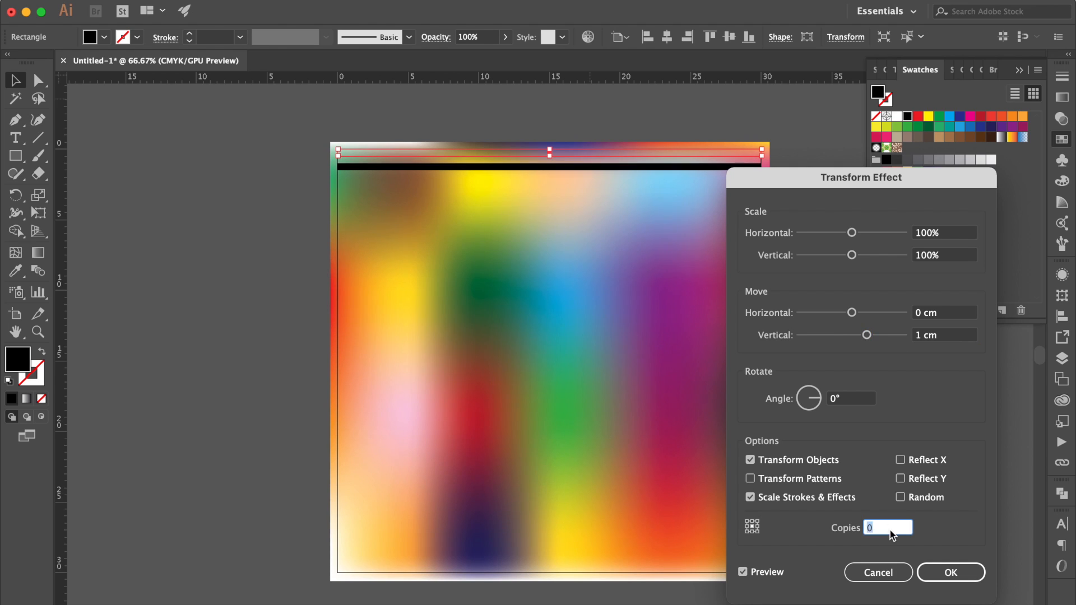
text(16)
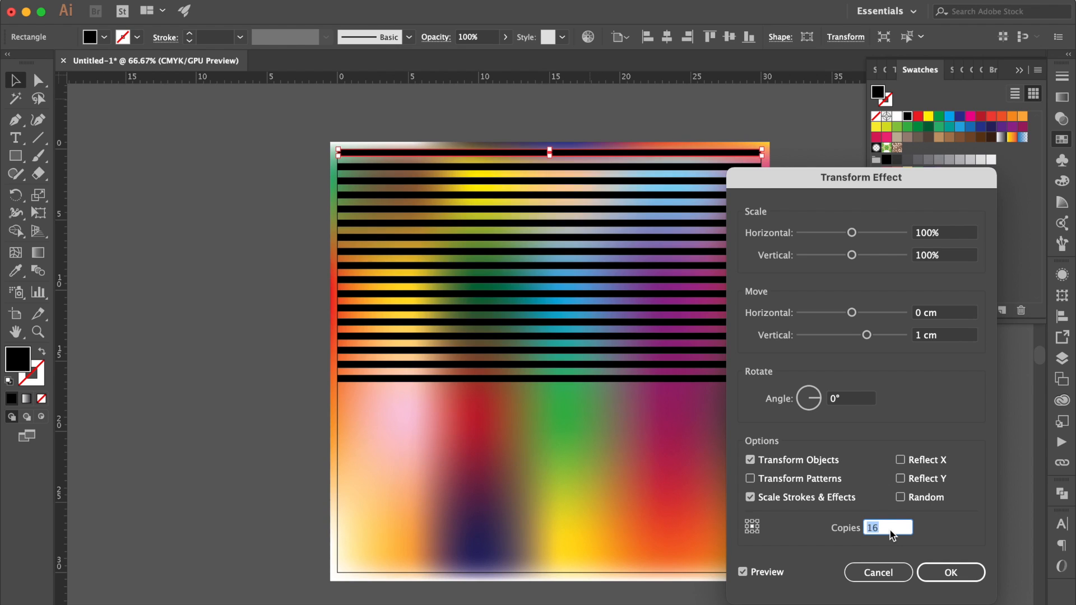
text(30)
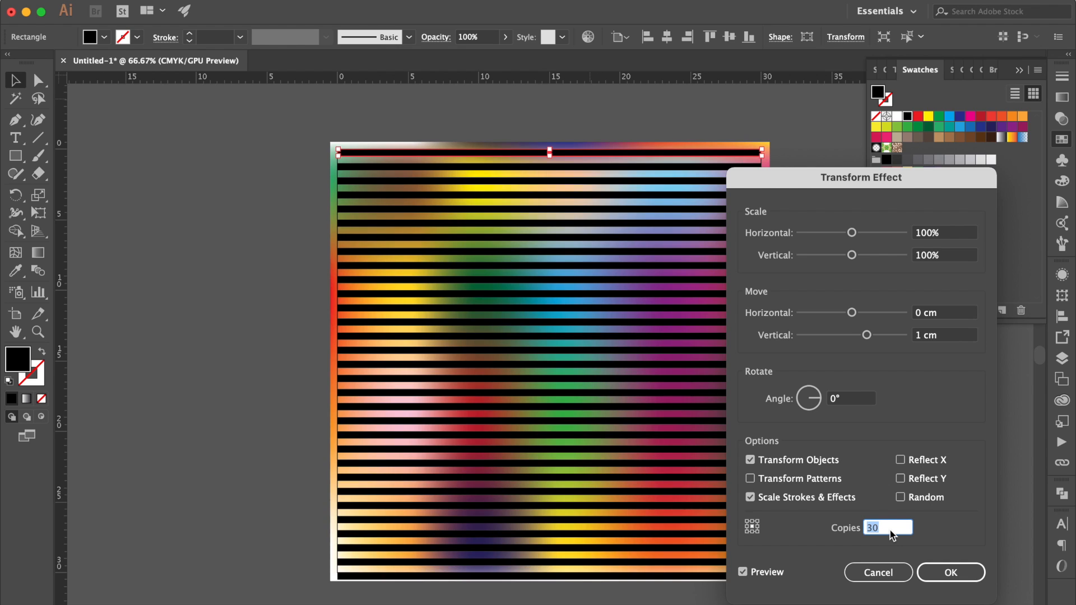
click(949, 572)
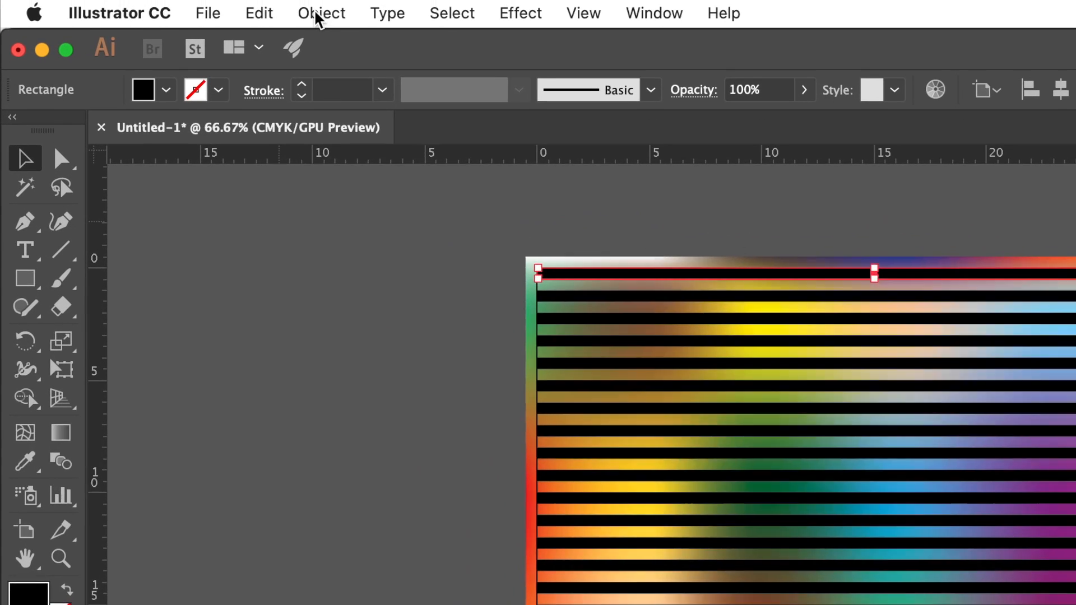
Make an envelope mesh on the stripes with 5 rows and 5 columns, preview on.
click(321, 12)
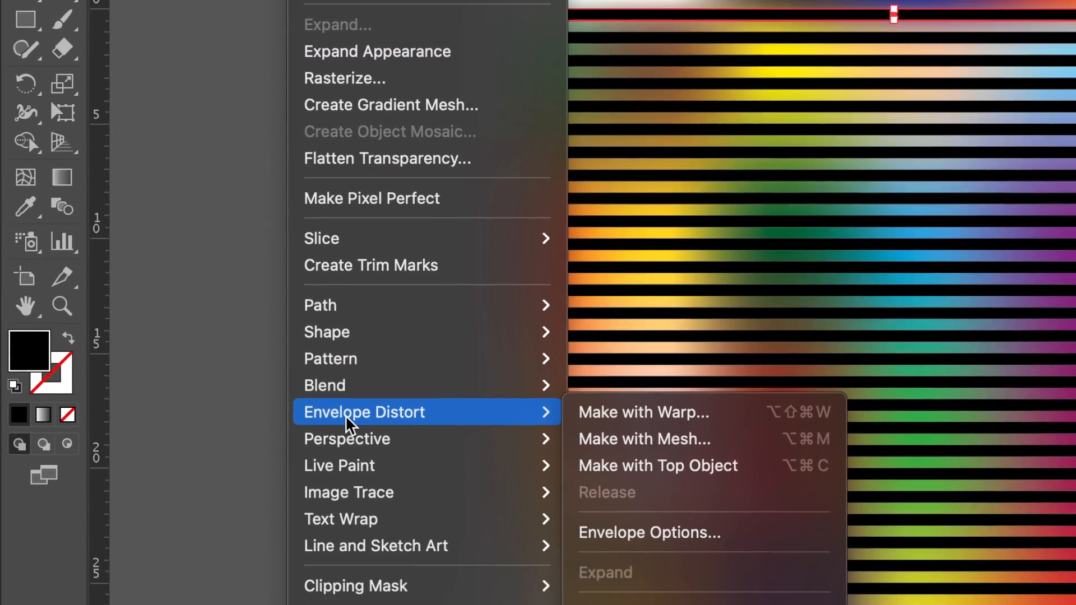
click(643, 439)
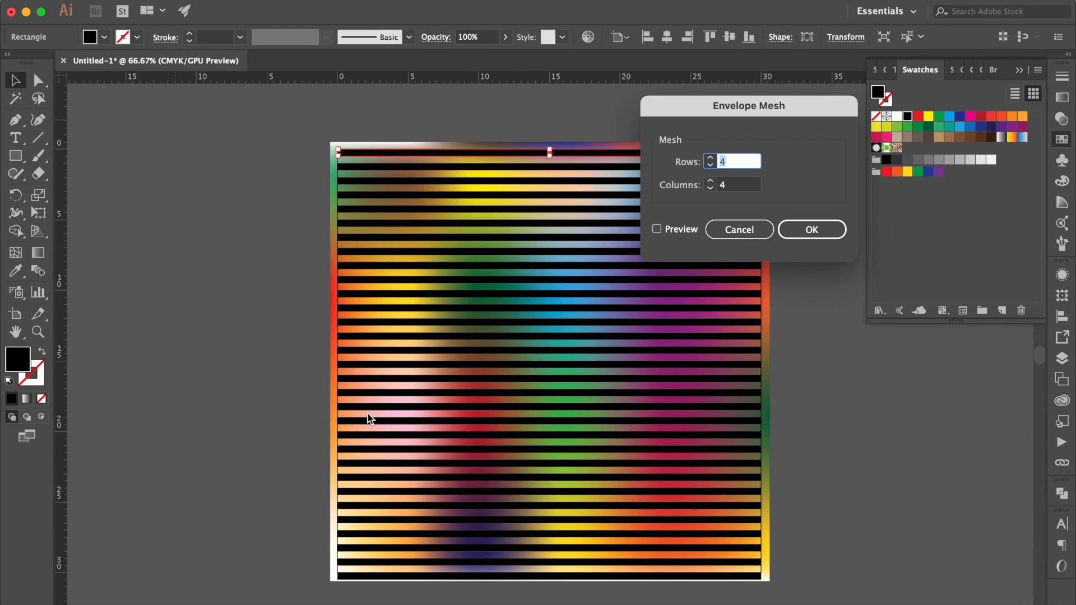
click(655, 228)
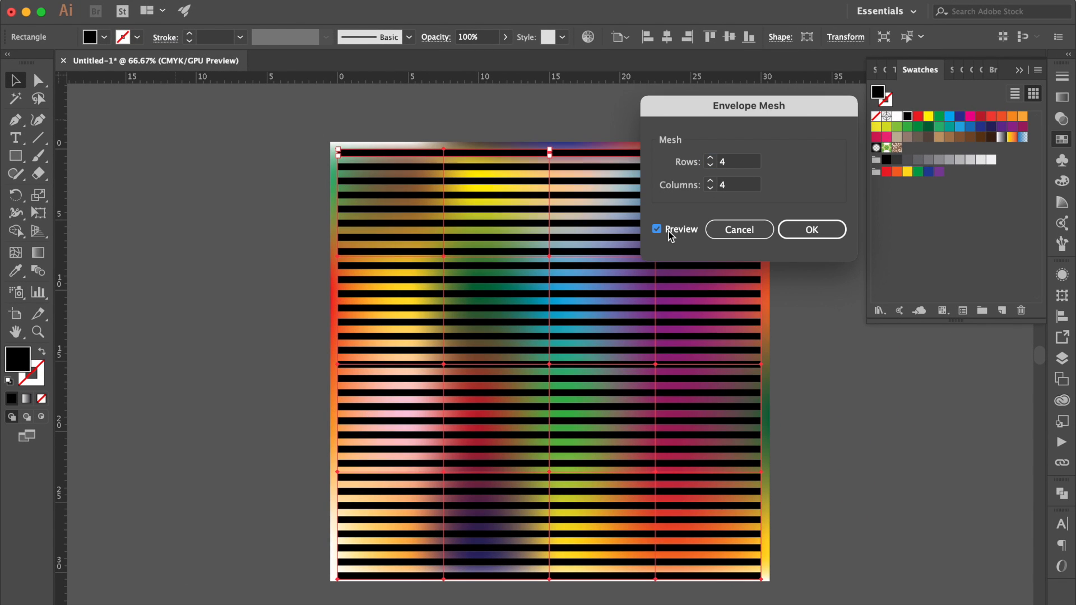
click(736, 162)
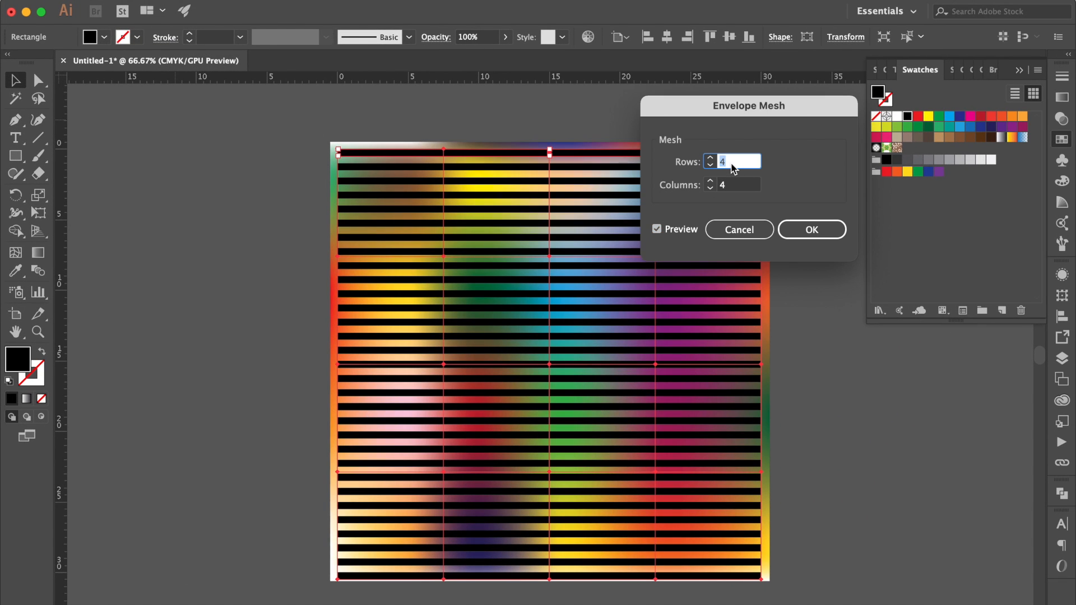
click(710, 158)
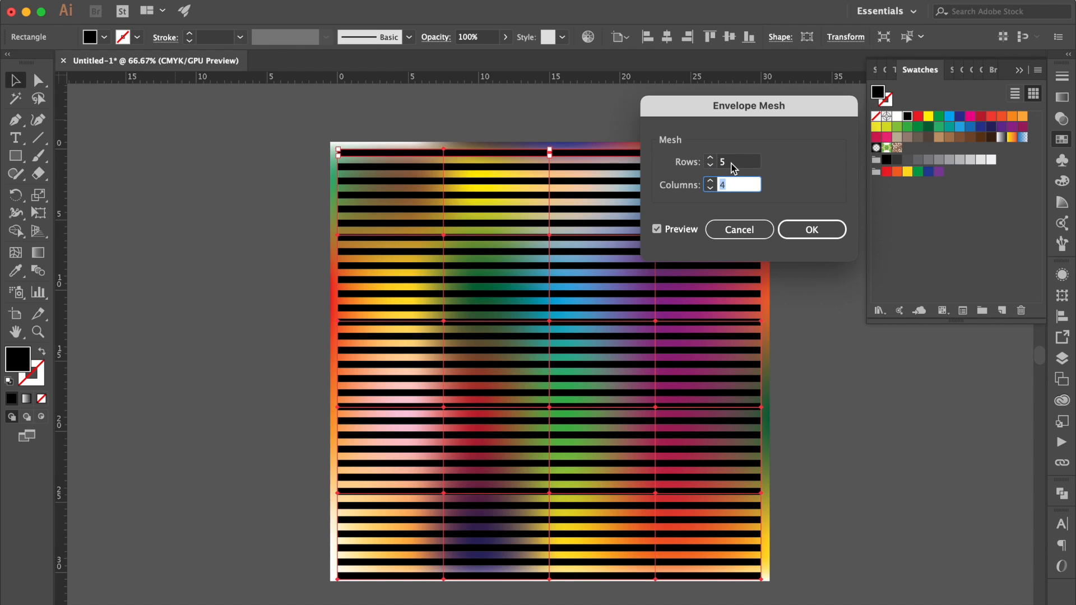
click(810, 228)
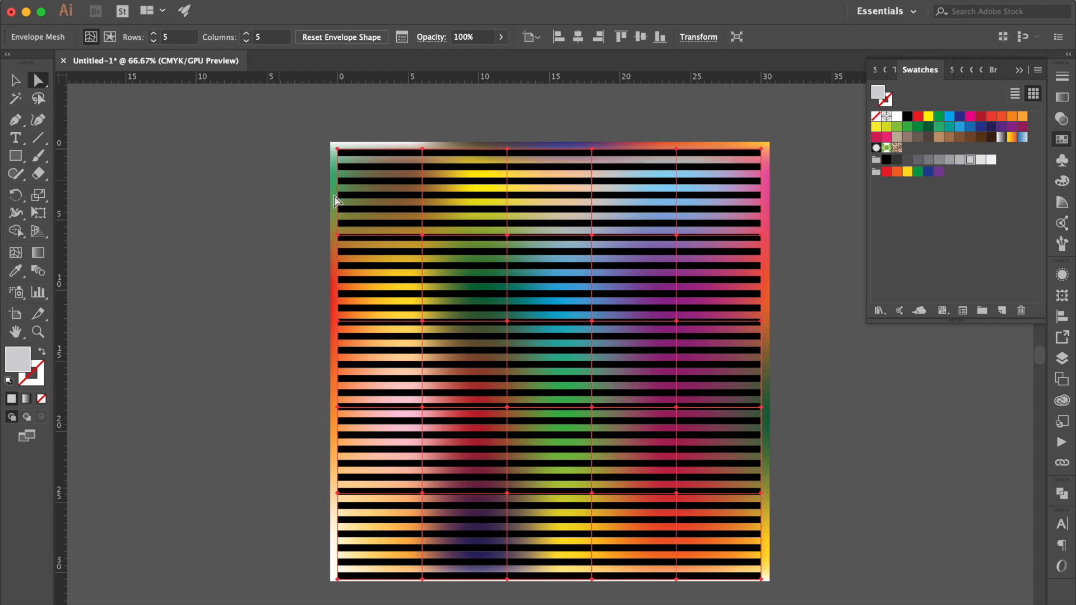
mouse_move(1063, 357)
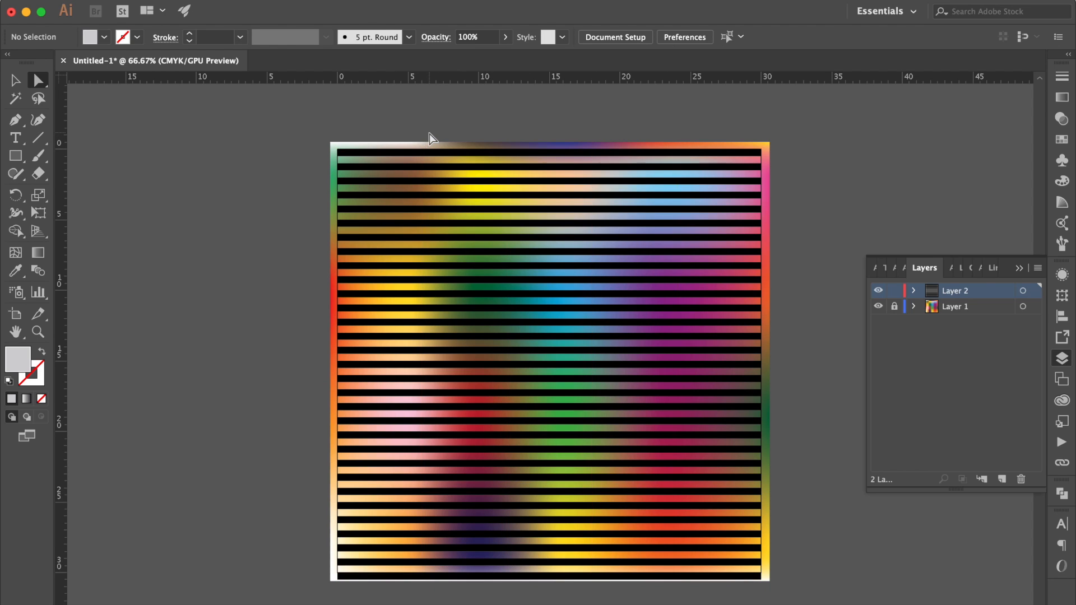
Drag a column of envelope mesh points and handles to bend the stripes into waves, then deselect.
drag(433, 130, 394, 552)
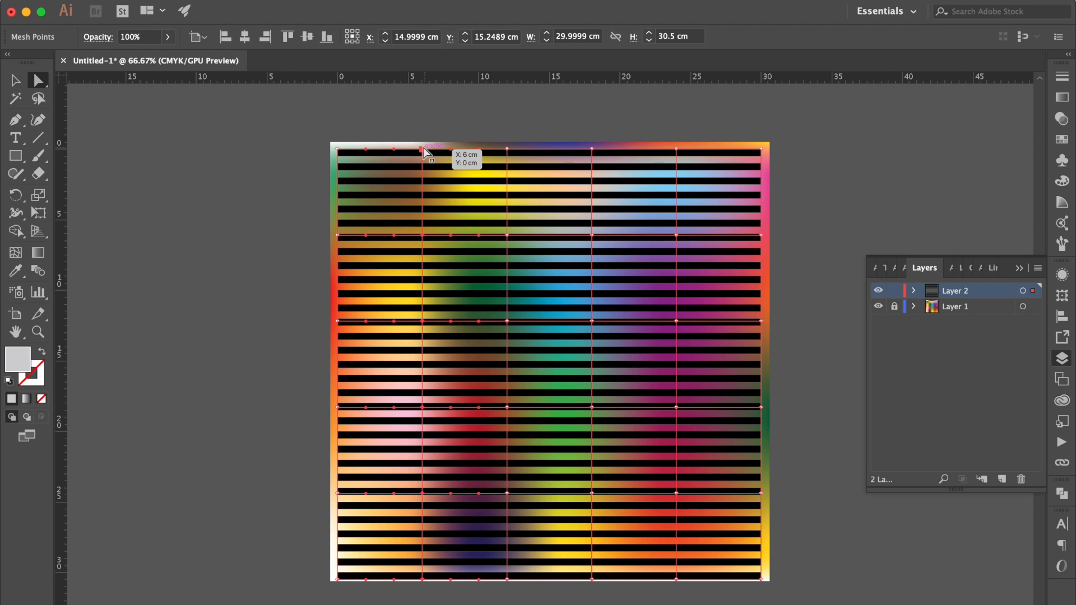
drag(424, 149, 420, 127)
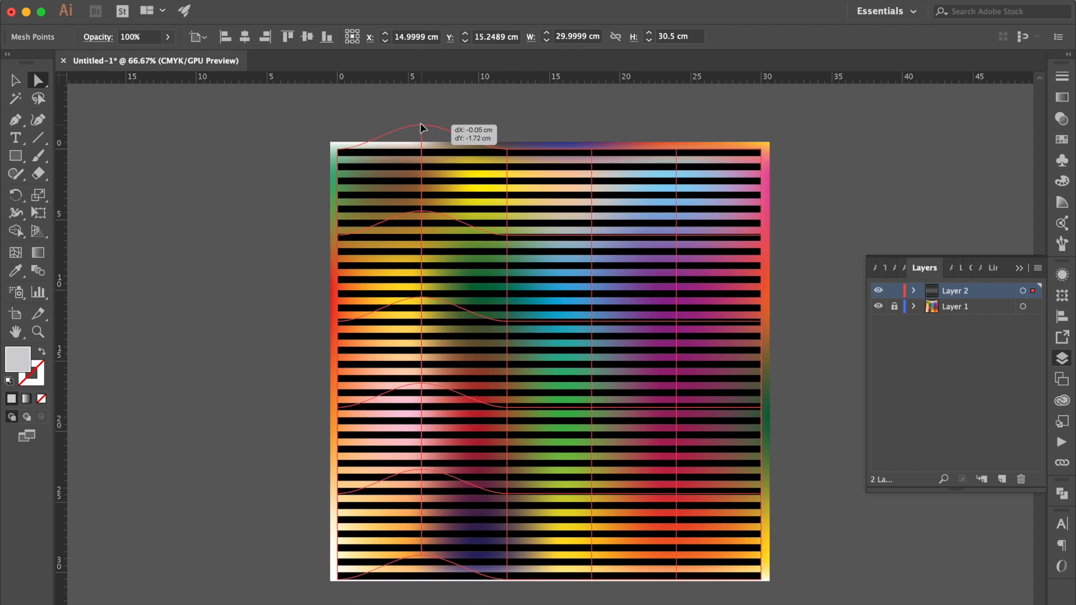
drag(421, 126, 402, 136)
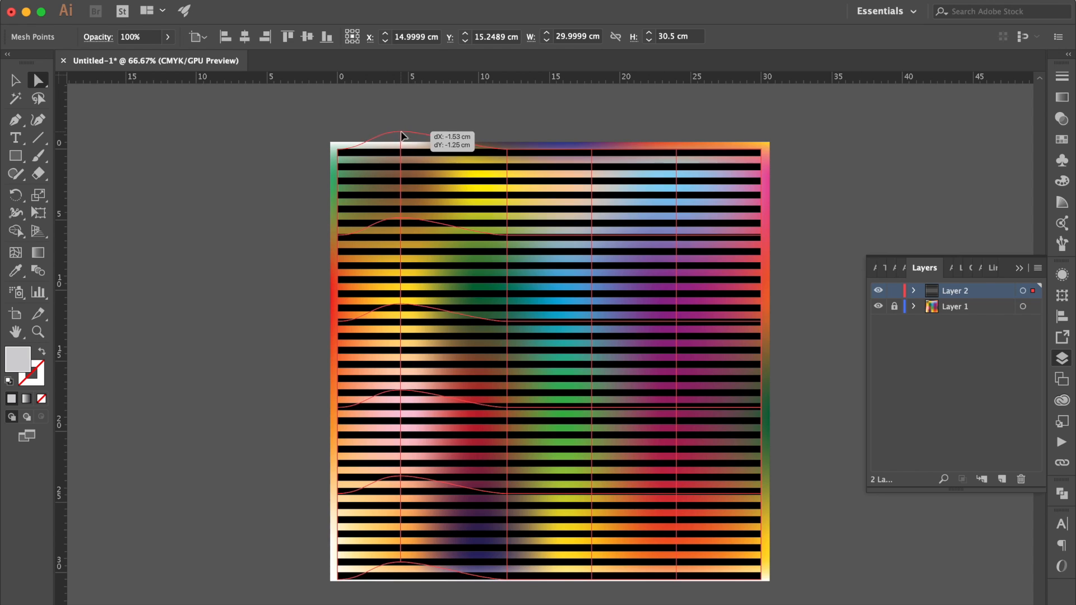
drag(401, 135, 401, 136)
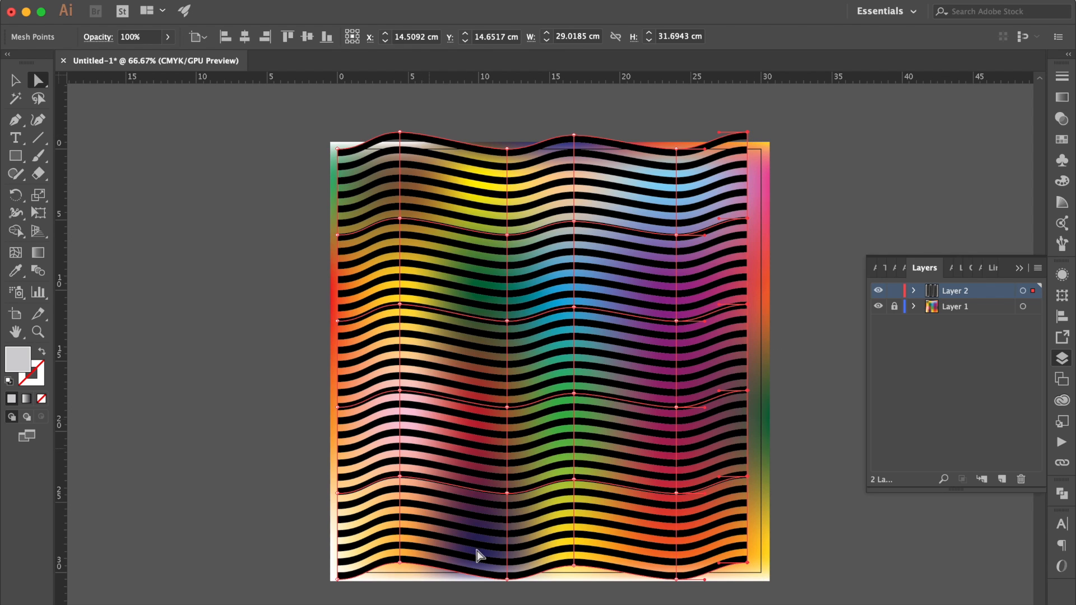
click(282, 310)
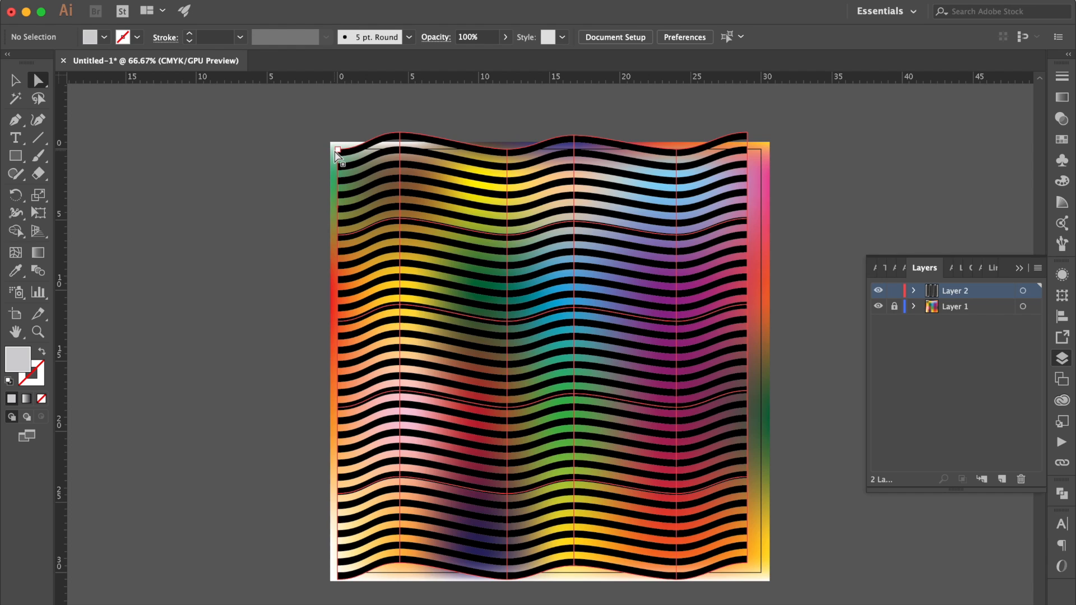
Pull the top-left corner and left-edge mesh points to bulge and pinch the stripes.
drag(337, 149, 314, 152)
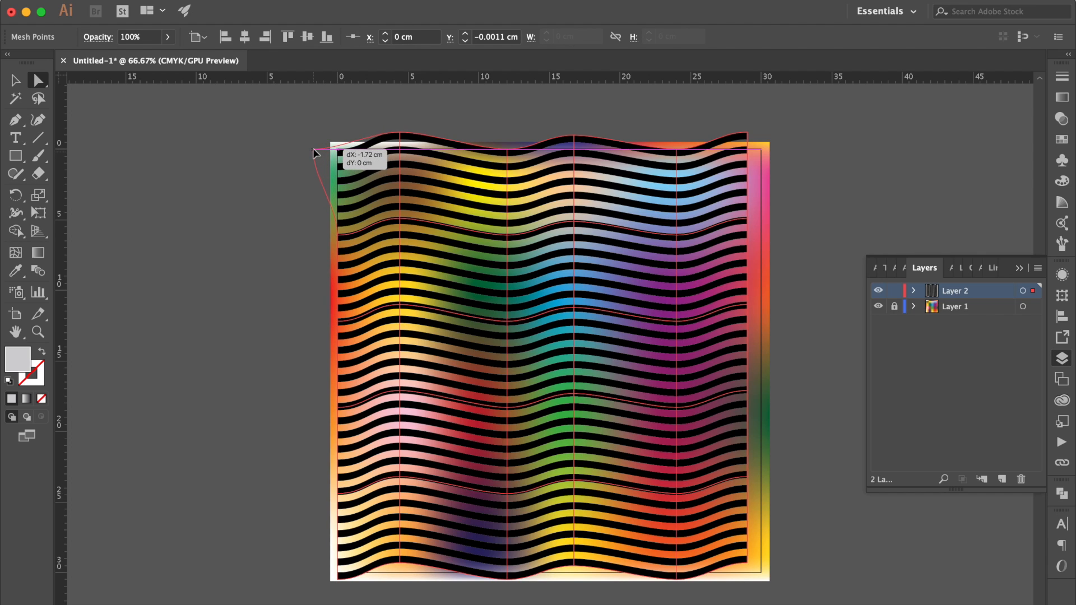
drag(314, 152, 339, 326)
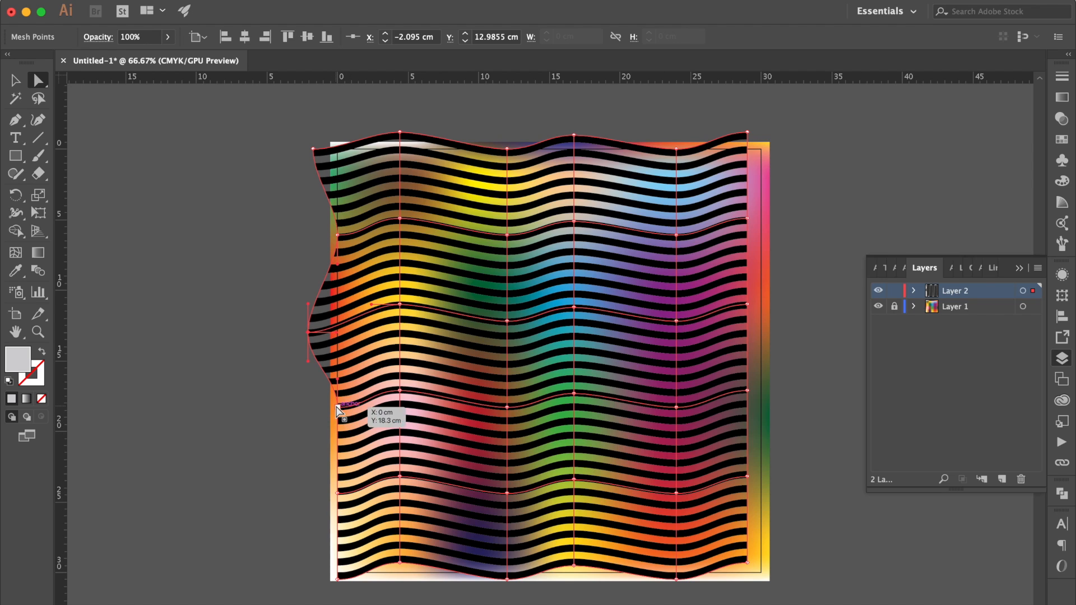
drag(336, 411, 340, 504)
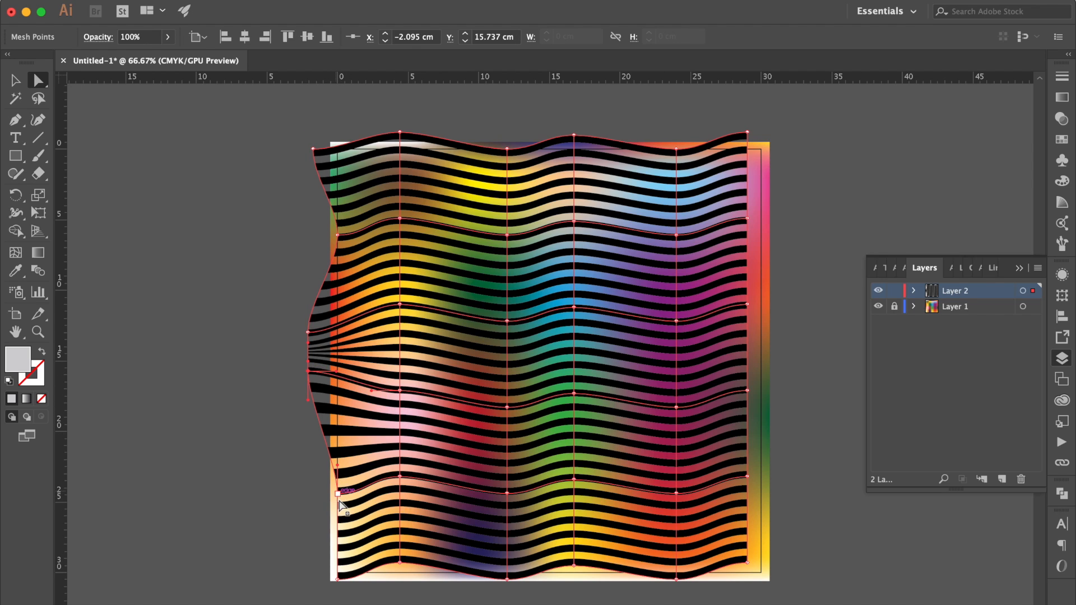
drag(337, 491, 328, 511)
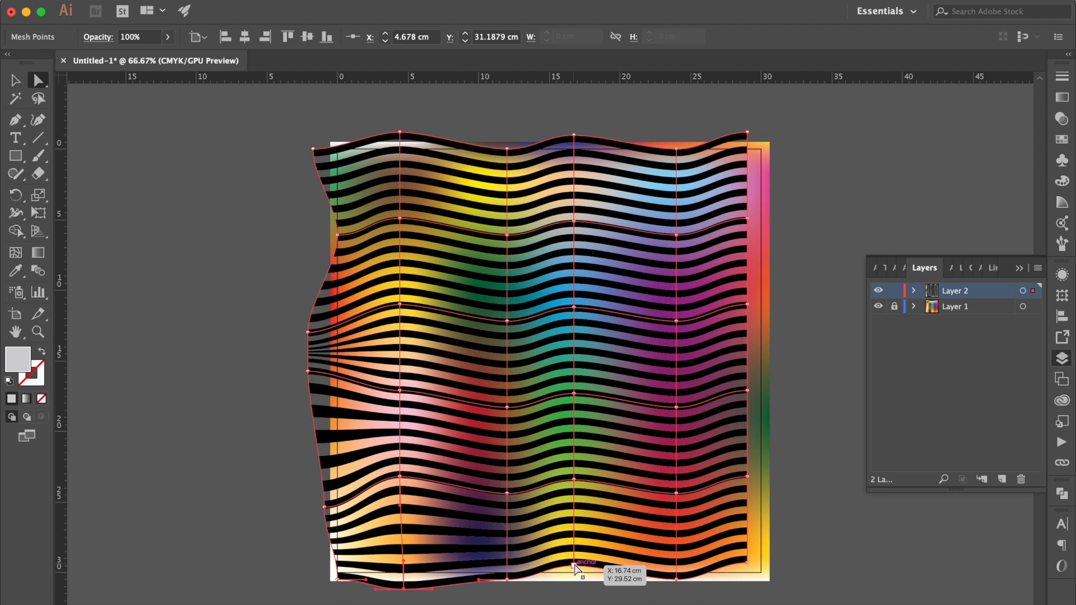
Drag bottom and interior mesh points to ripple the right side, then deselect.
drag(576, 569, 775, 588)
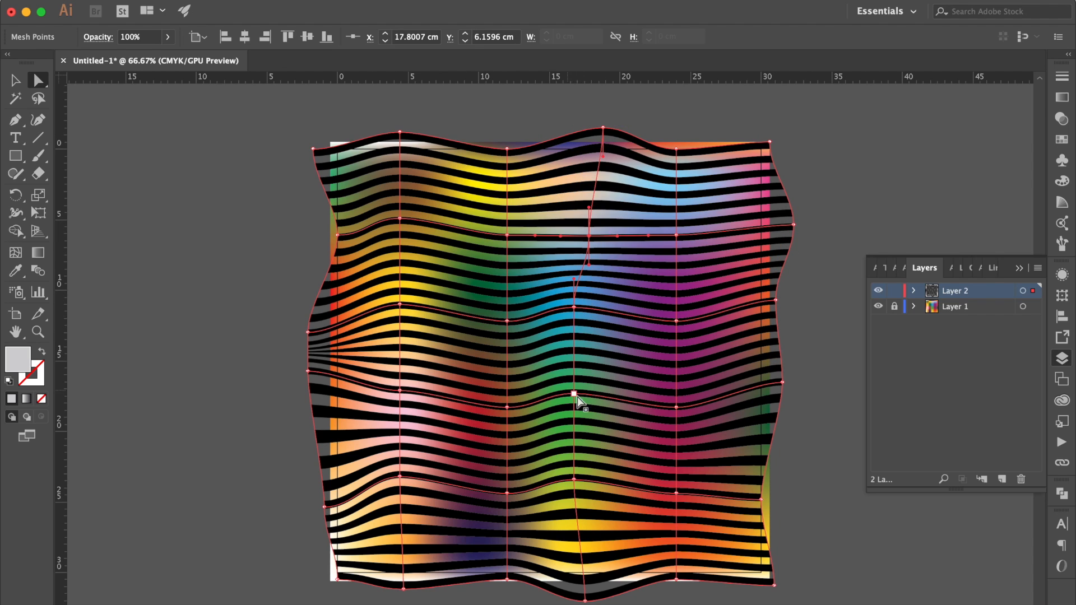
drag(575, 398, 678, 410)
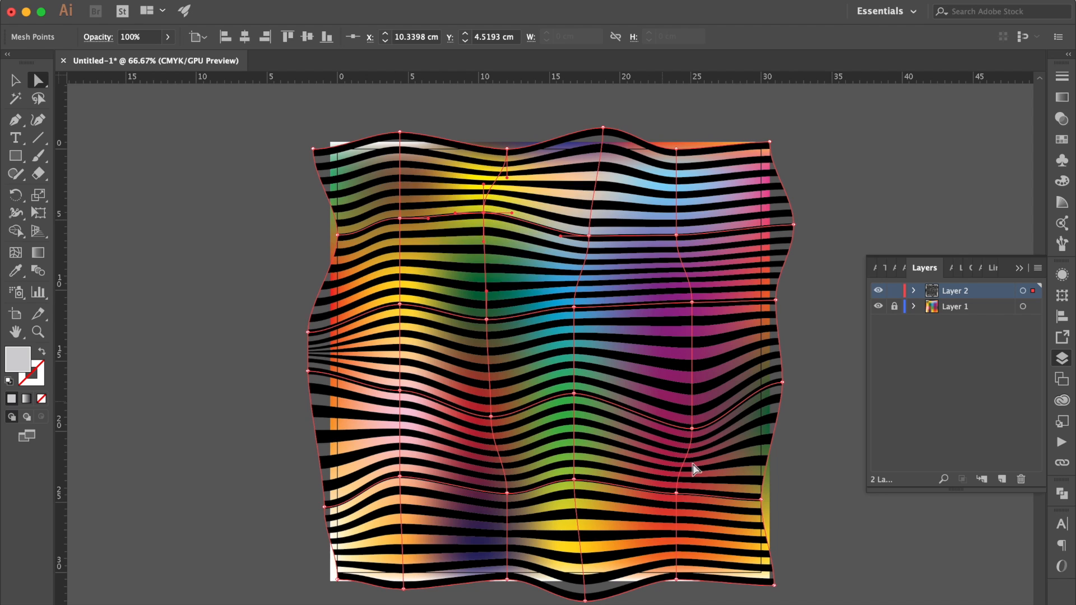
click(884, 176)
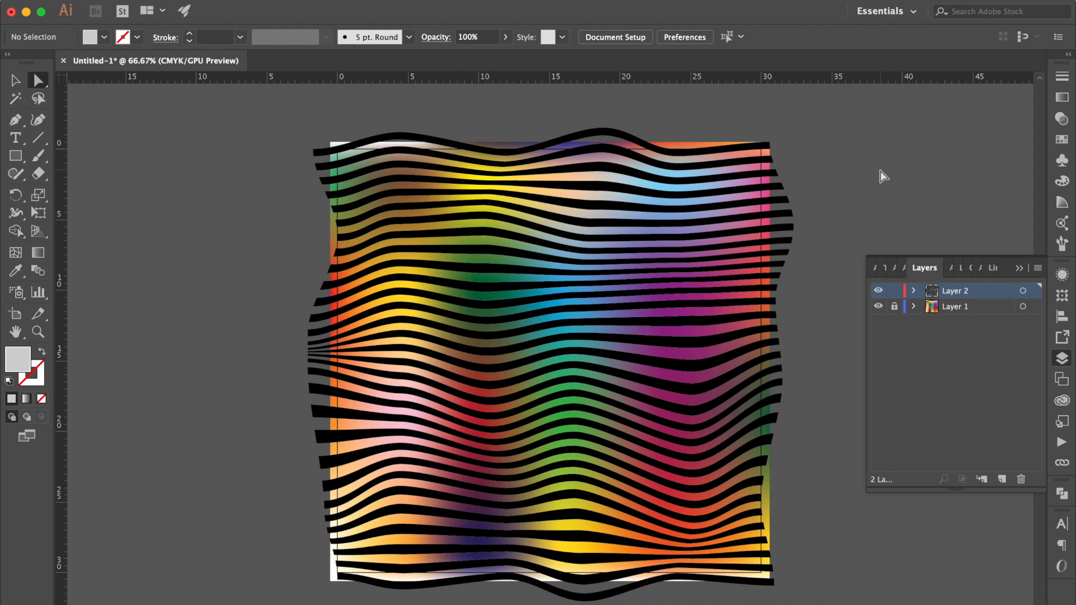
Lock the stripes layer and unlock the gradient-mesh background layer.
click(692, 378)
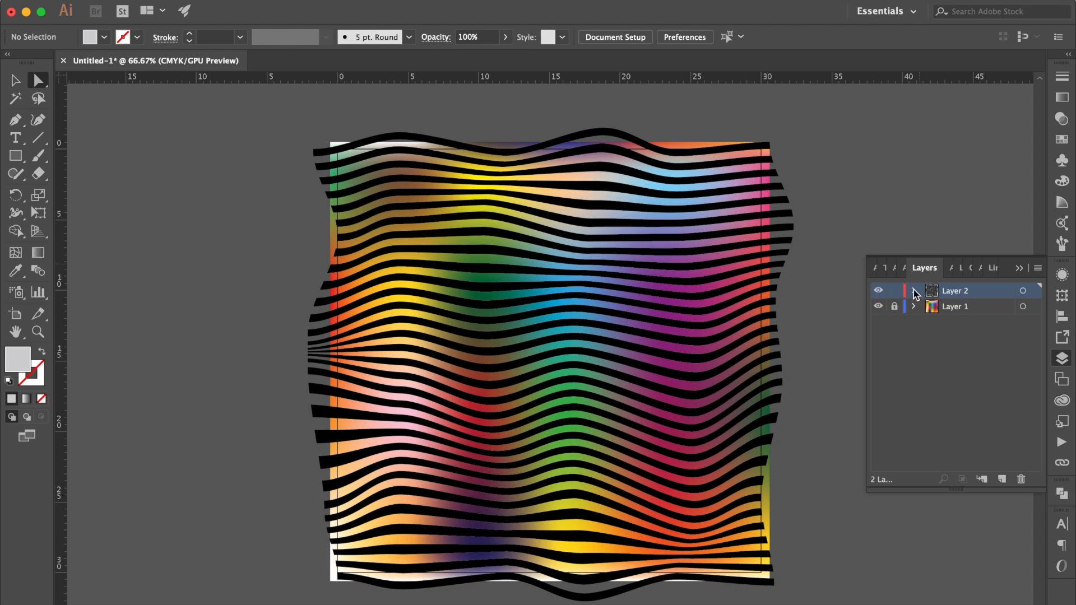
click(955, 307)
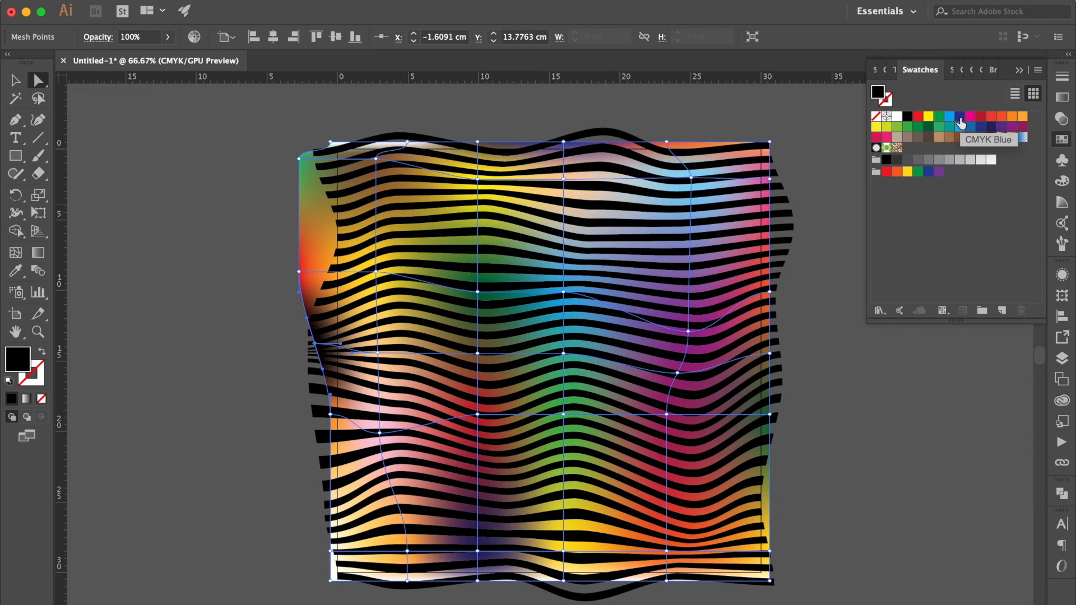
Add and recolour background mesh points, pull the top-right corner upward, and save.
click(958, 116)
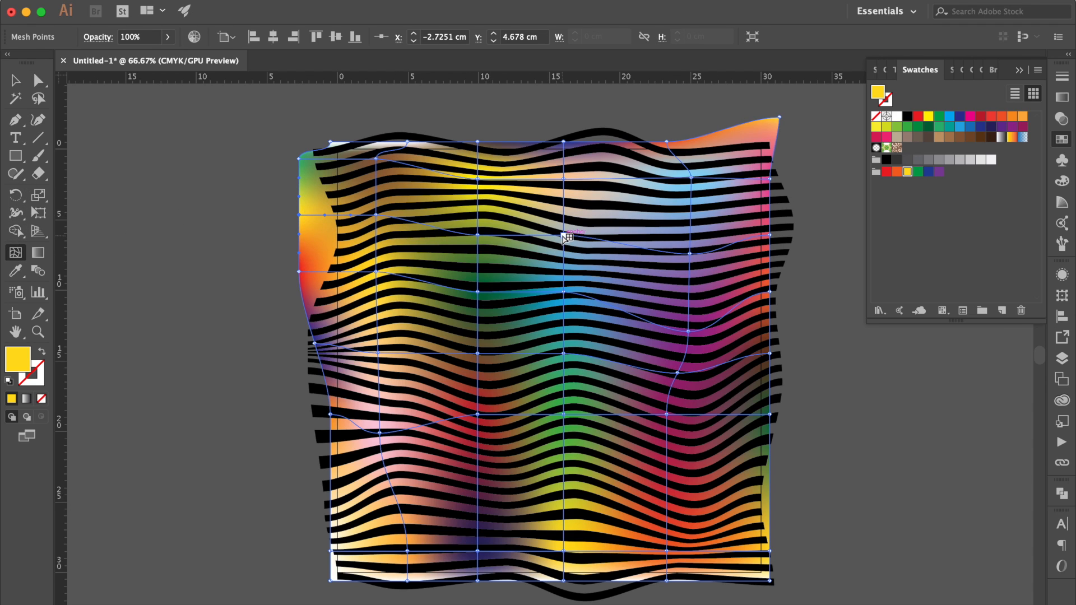
click(968, 126)
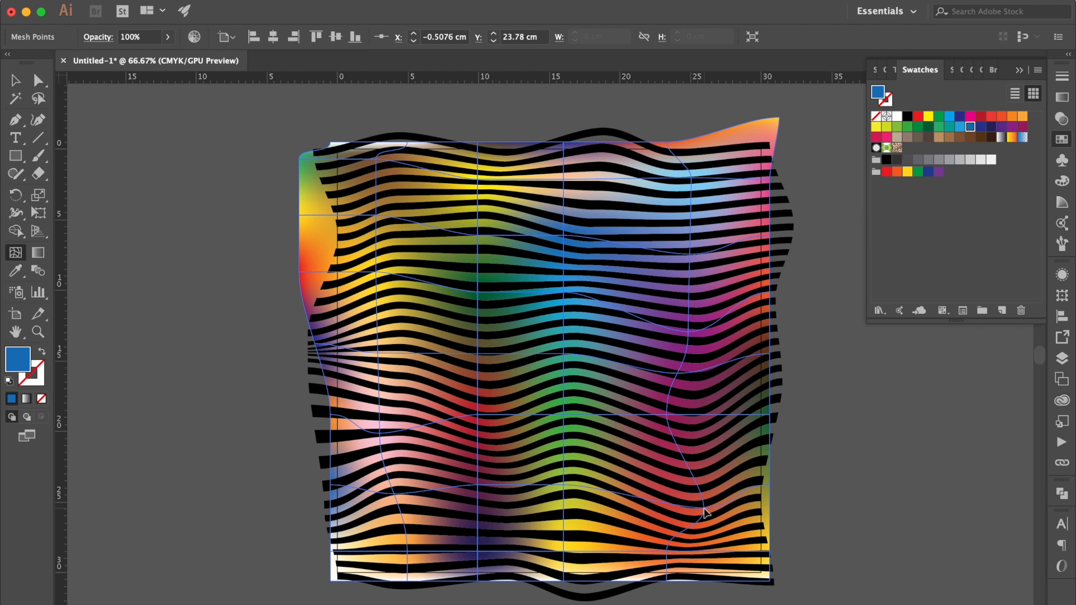
click(543, 481)
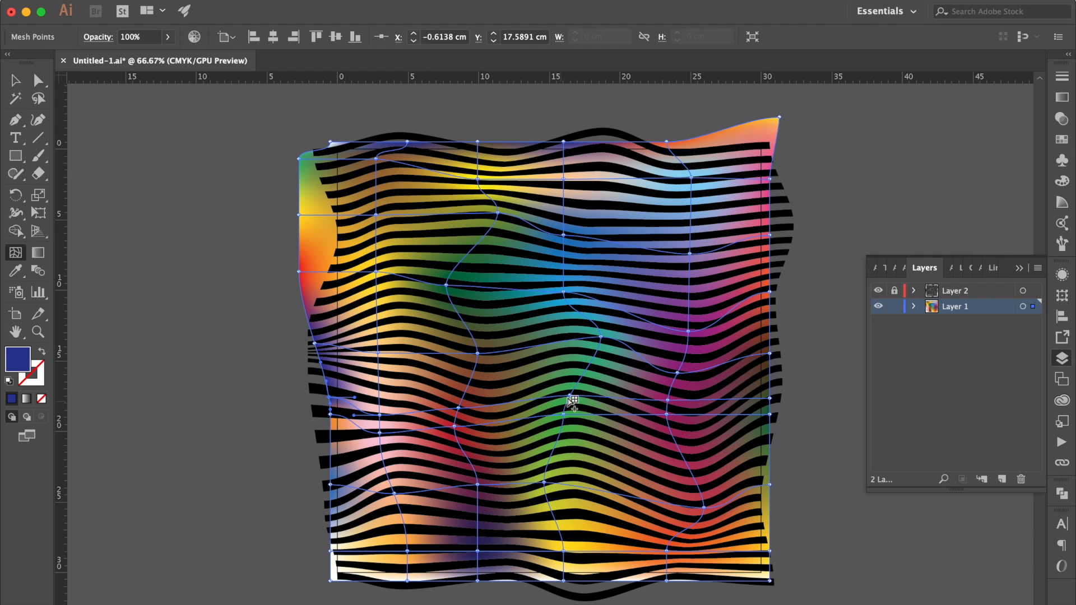
Tint existing mesh points yellow and mix a pale pink with the Color panel sliders.
click(918, 171)
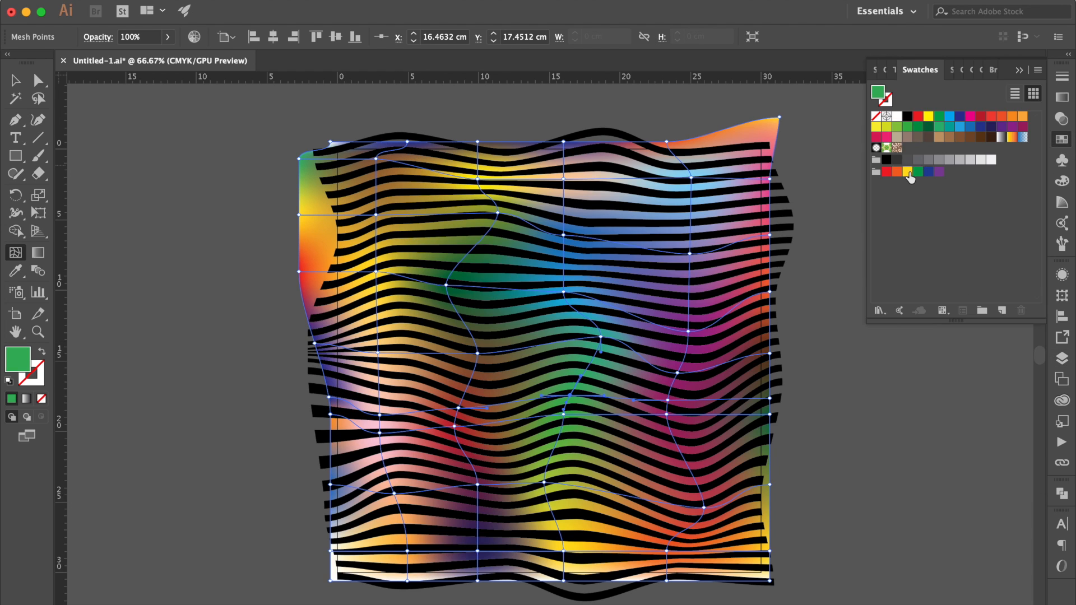
click(906, 172)
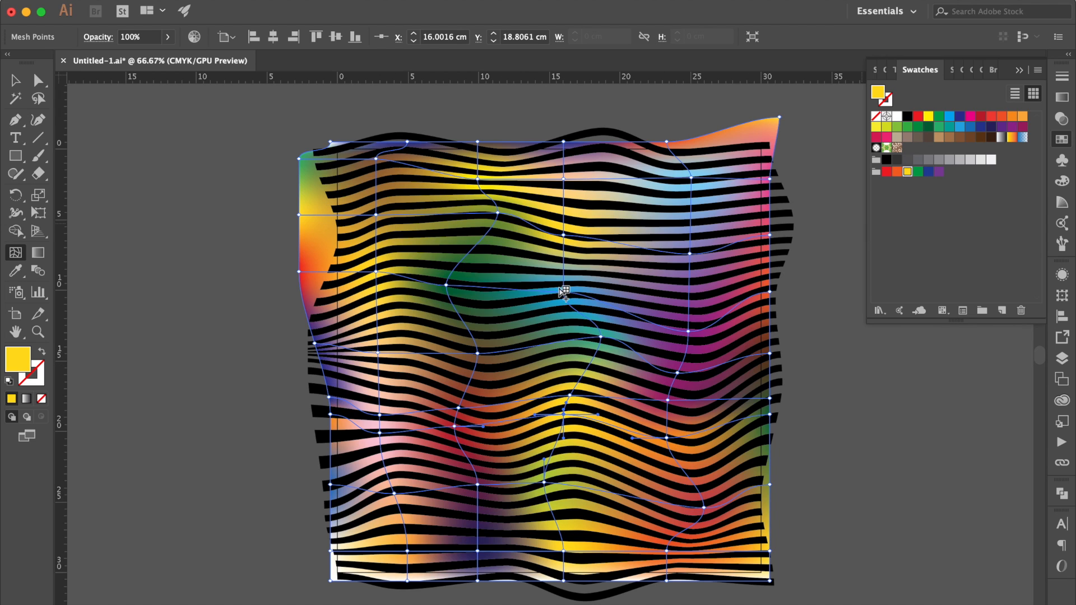
mouse_move(611, 201)
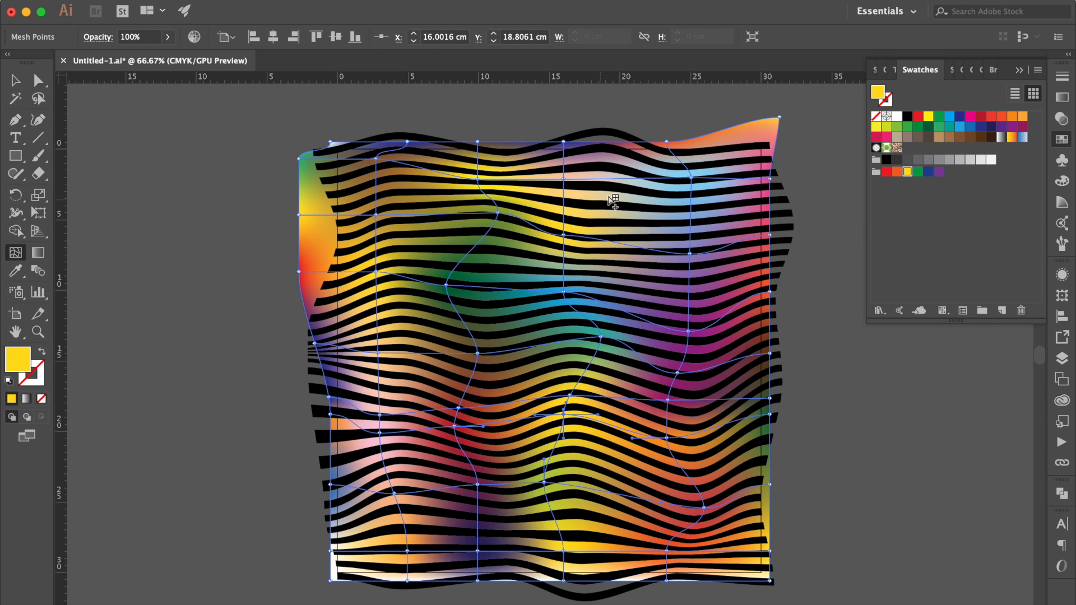
mouse_move(658, 245)
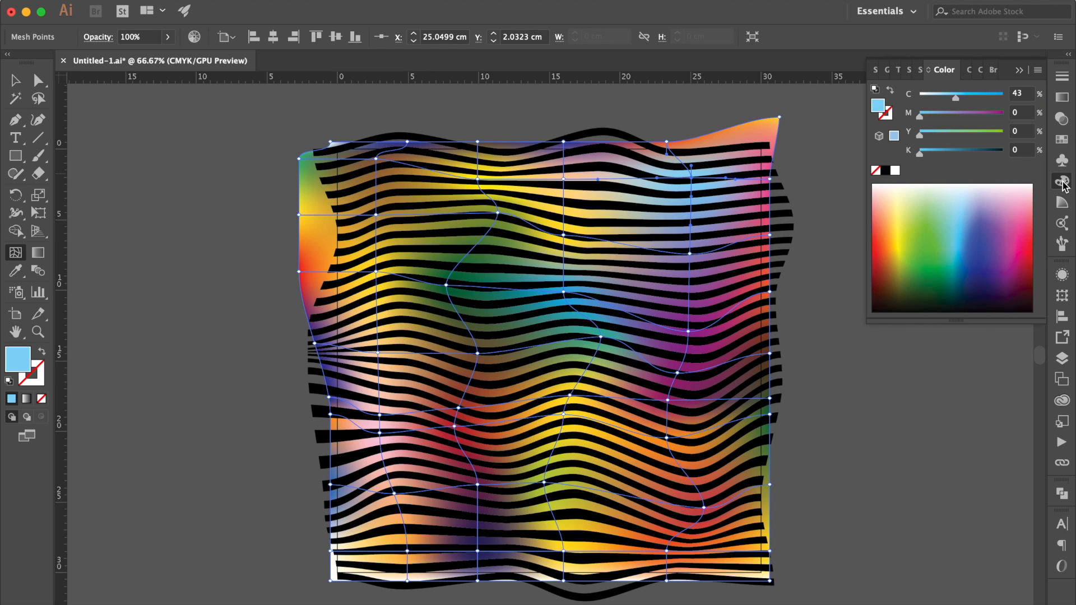
click(883, 108)
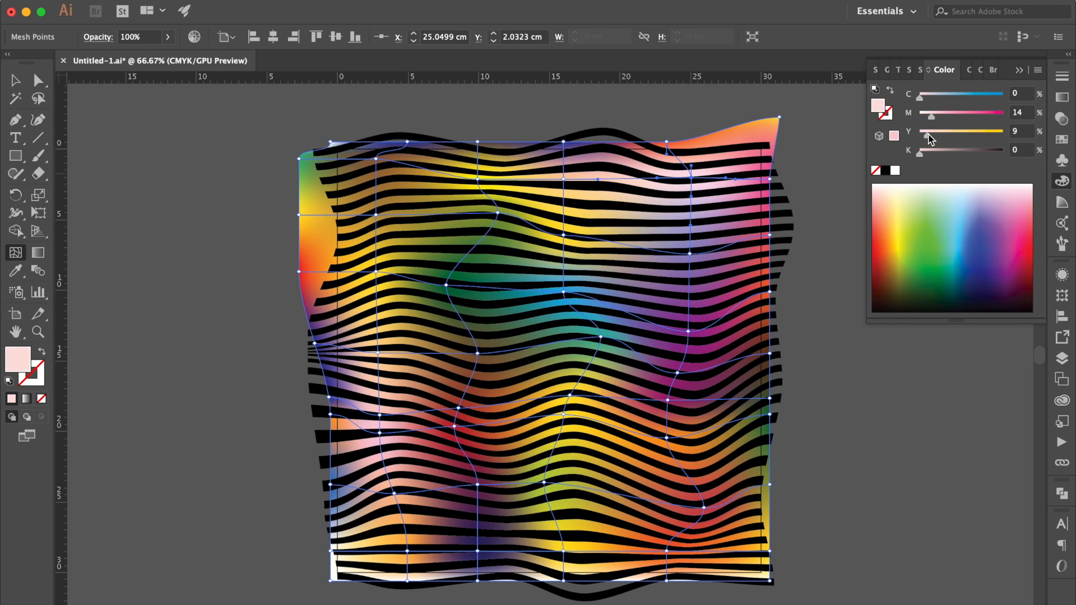
click(439, 443)
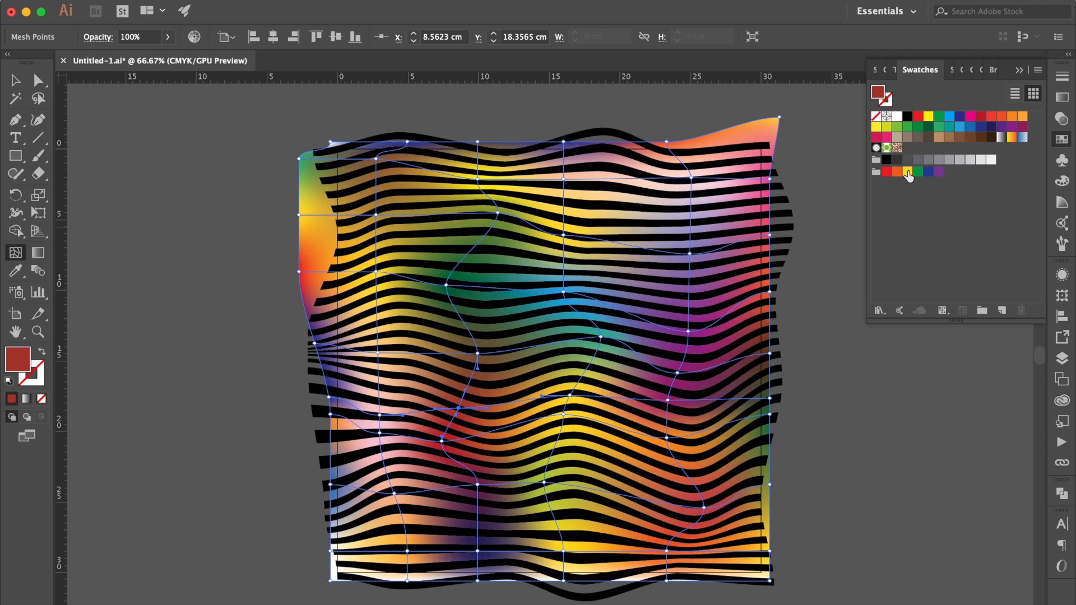
click(907, 172)
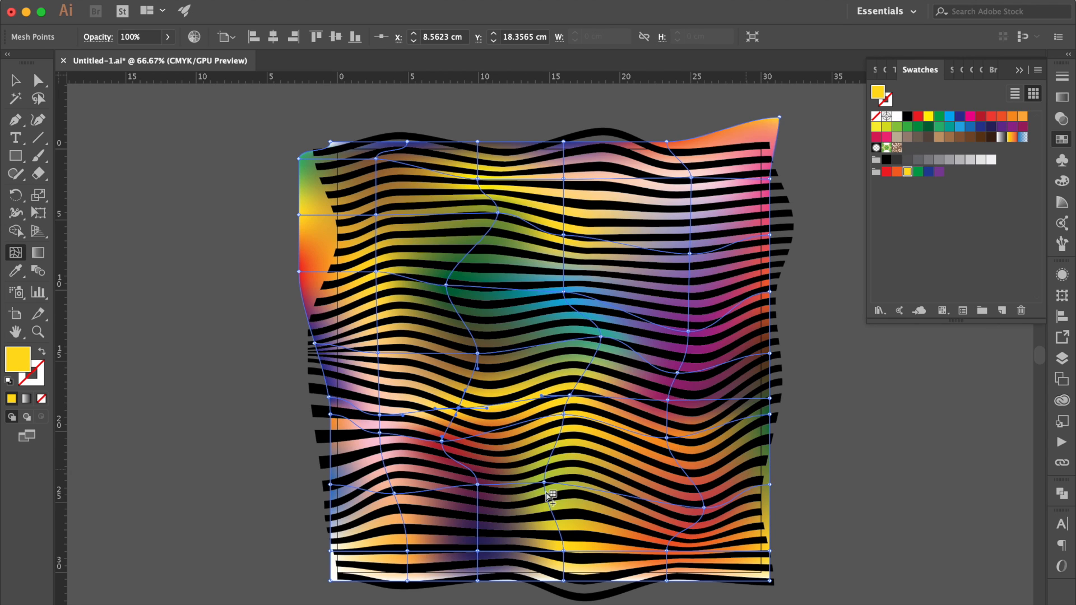
Add new mesh points in the lower and upper background and colour them orange and red.
click(969, 127)
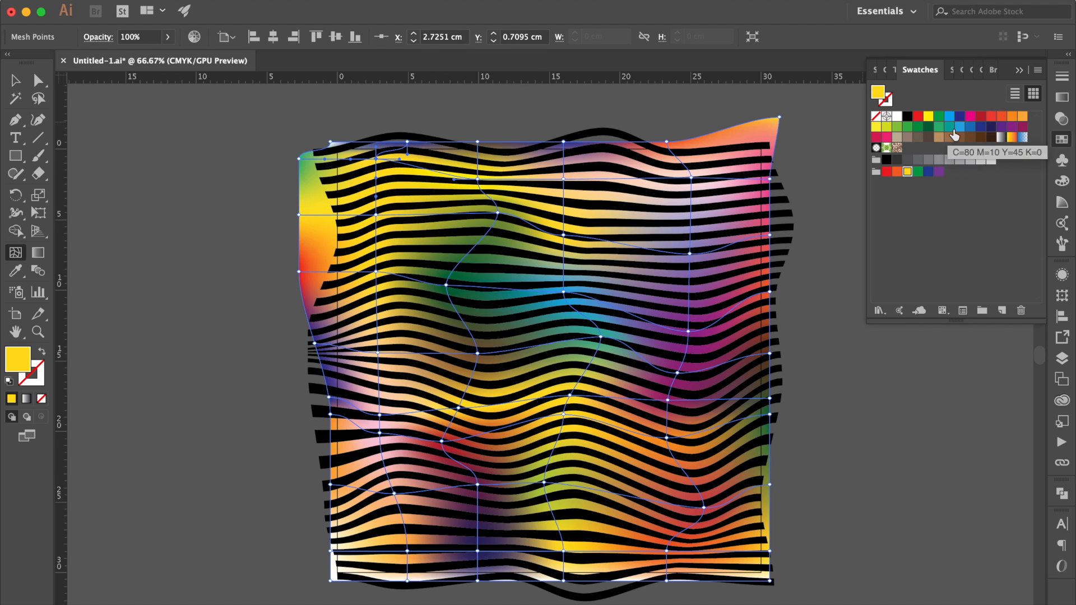
click(1000, 116)
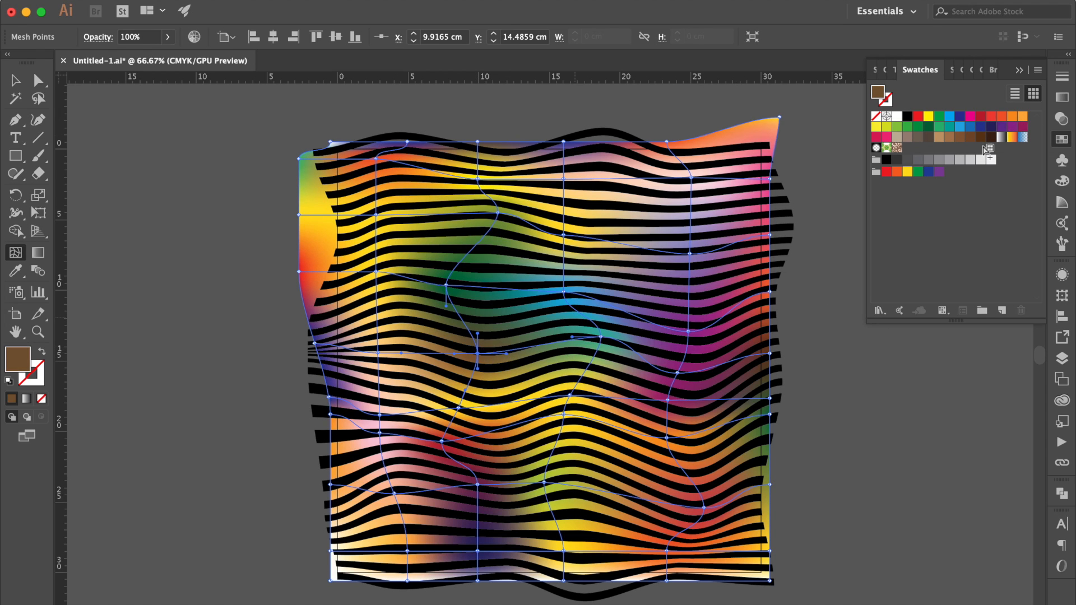
click(885, 171)
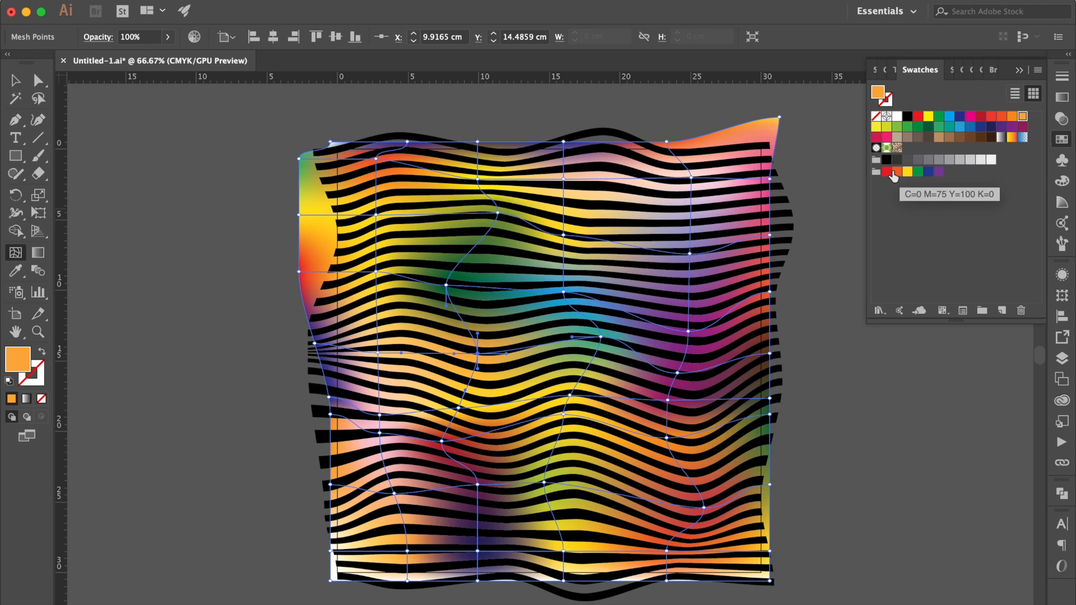
click(886, 171)
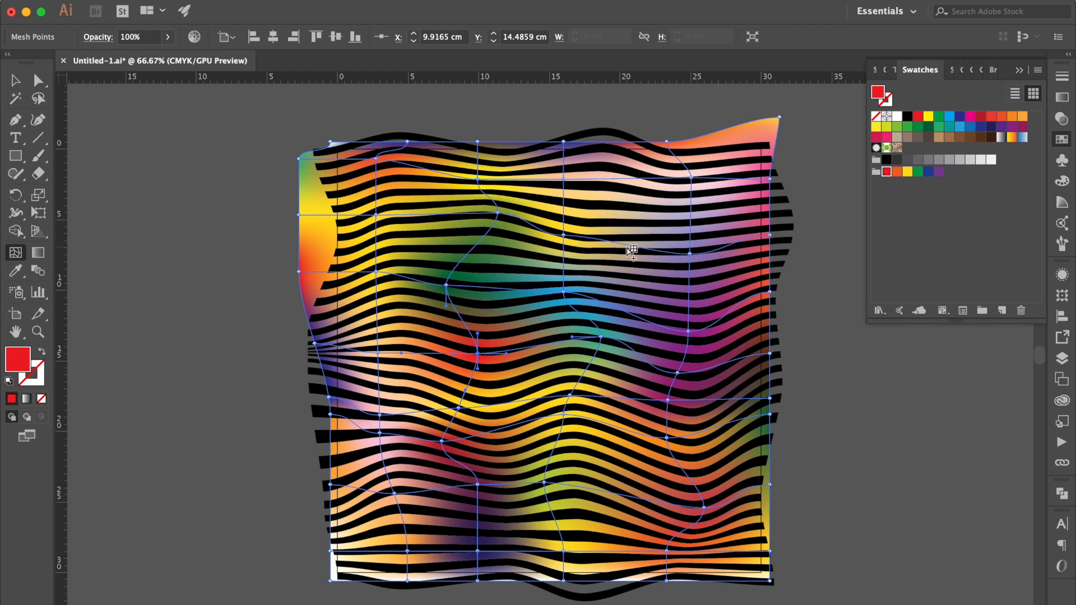
click(171, 170)
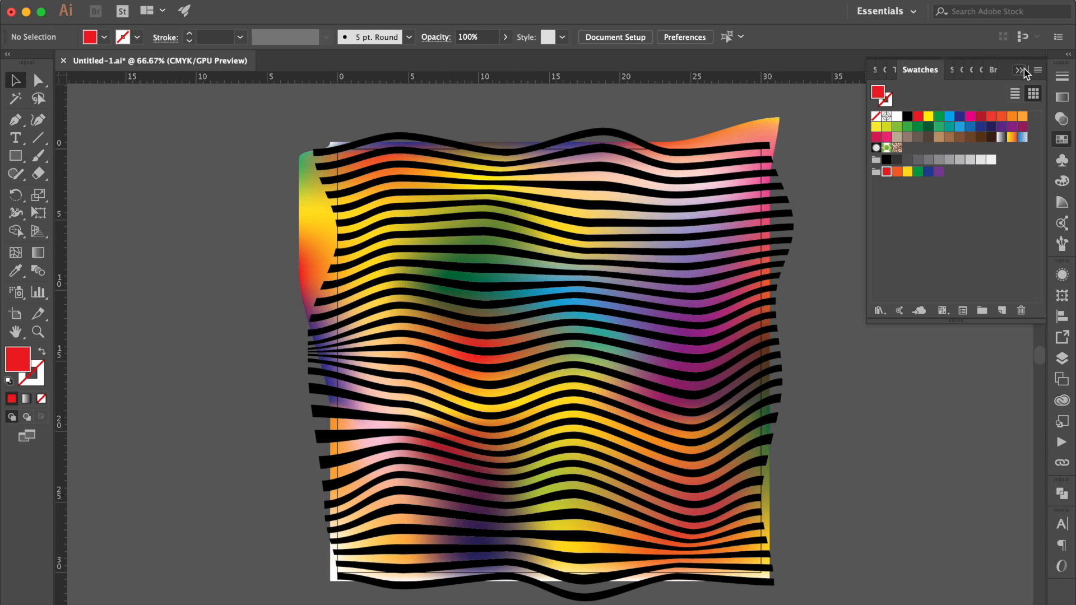
Expand the envelope-distorted stripes into a regular group with Object and Fill.
click(1061, 357)
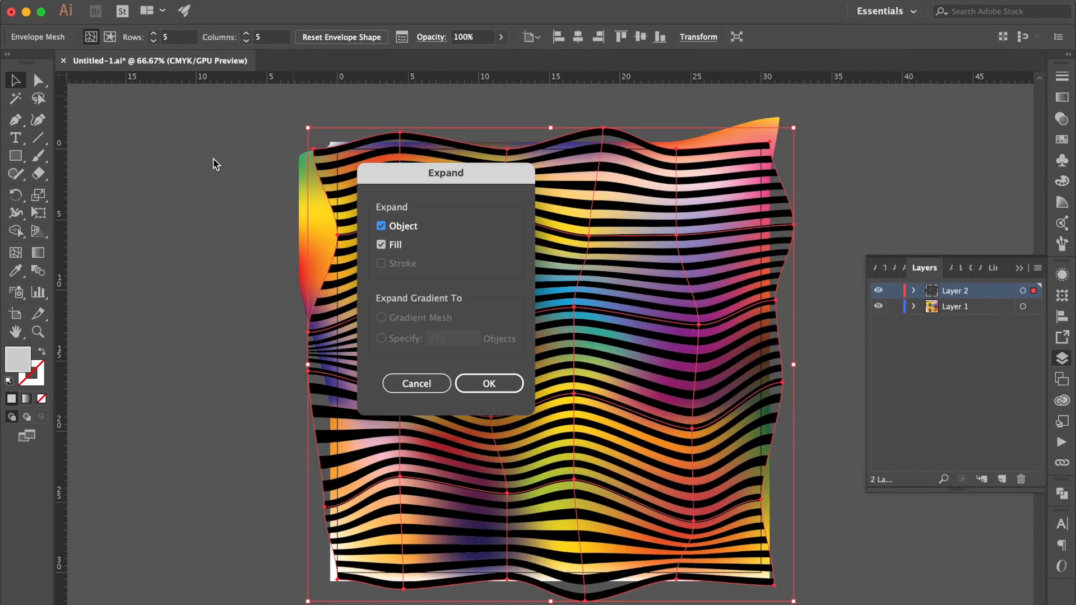
click(488, 383)
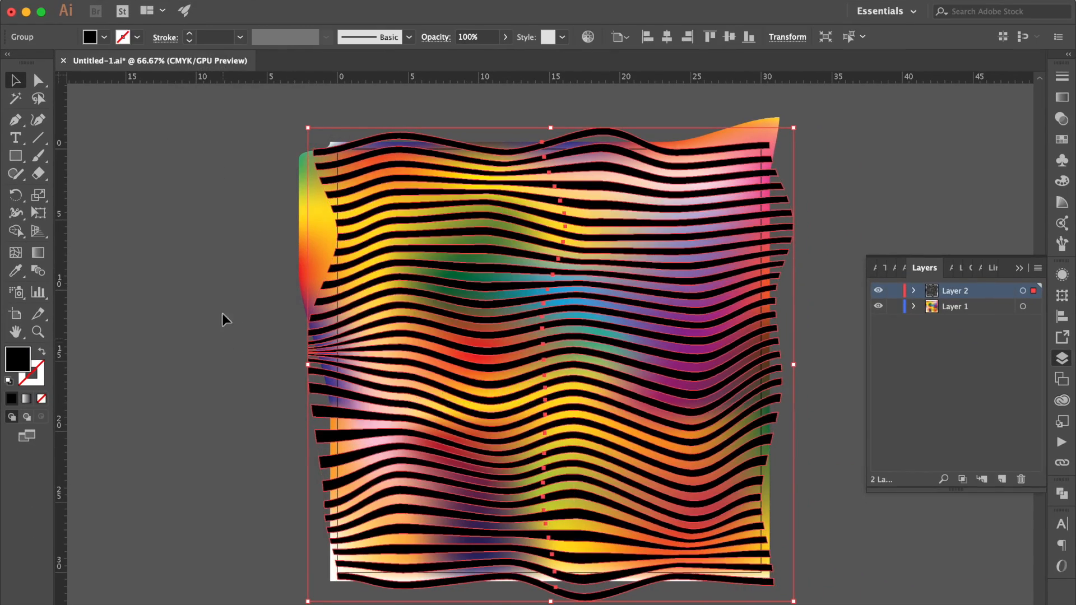